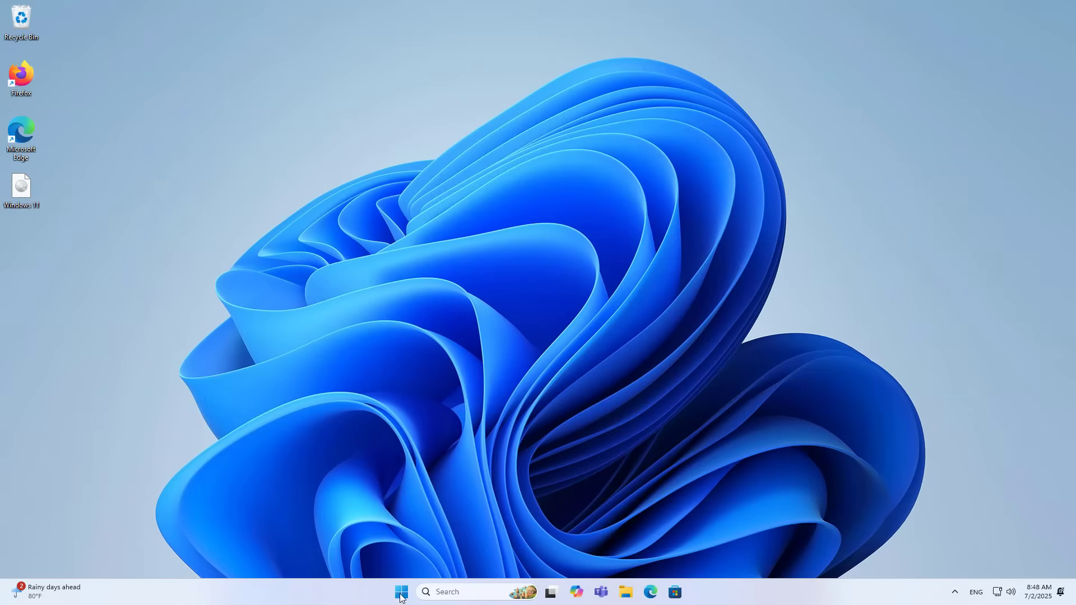
- Open Disk Management from the Start button's quick link menu
right_click(401, 591)
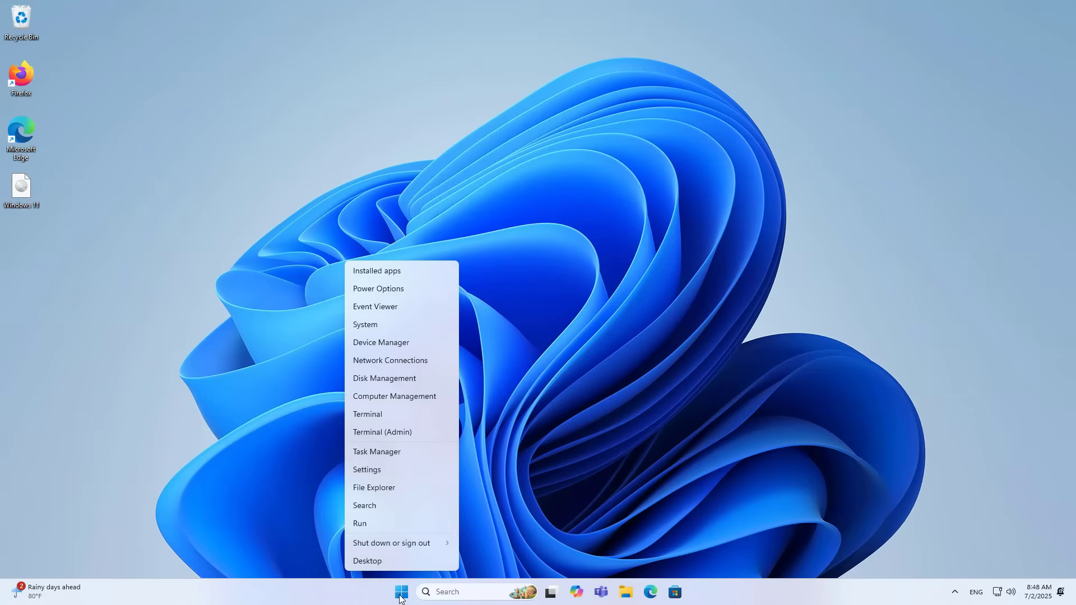
mouse_move(364, 378)
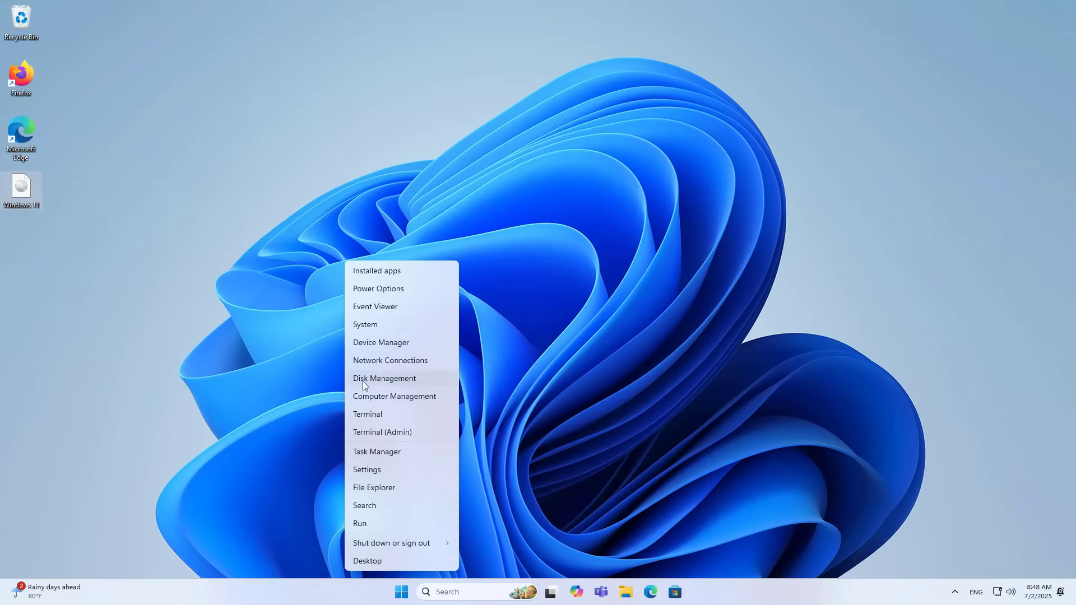
mouse_move(402, 385)
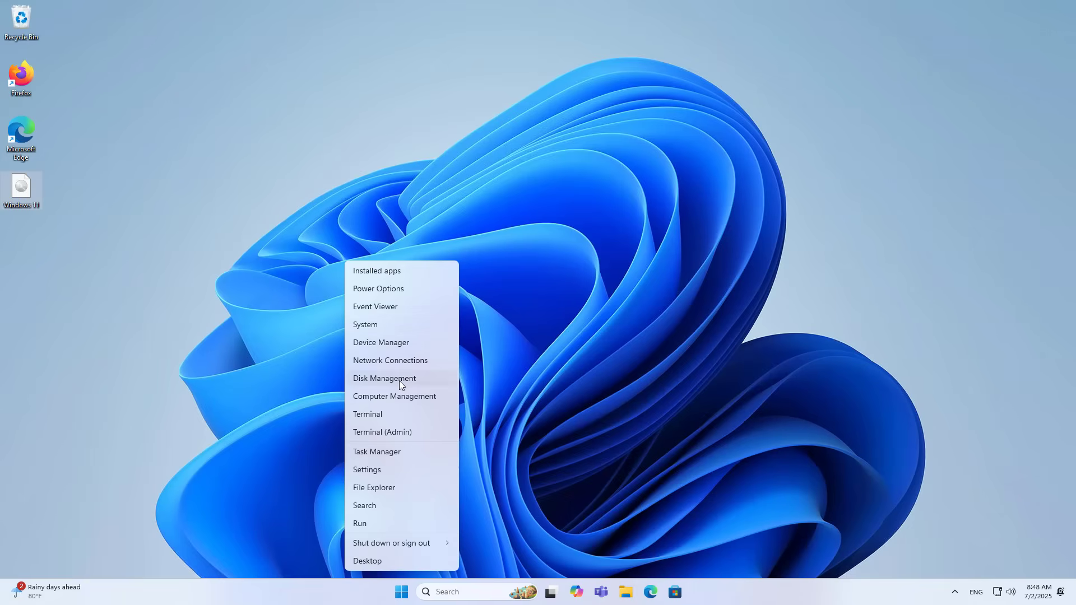
left_click(384, 378)
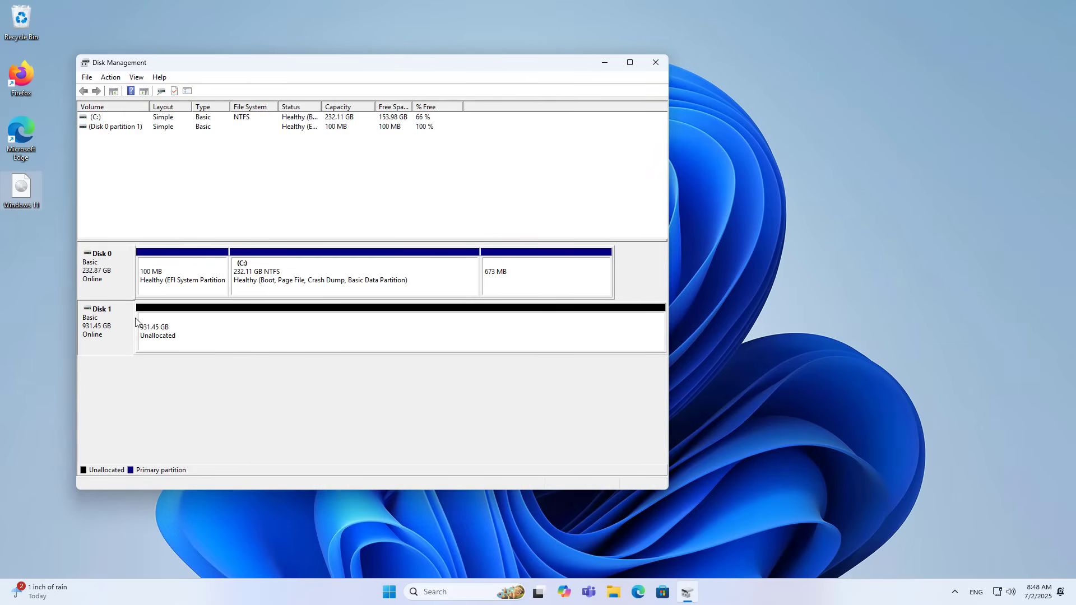
mouse_move(133, 326)
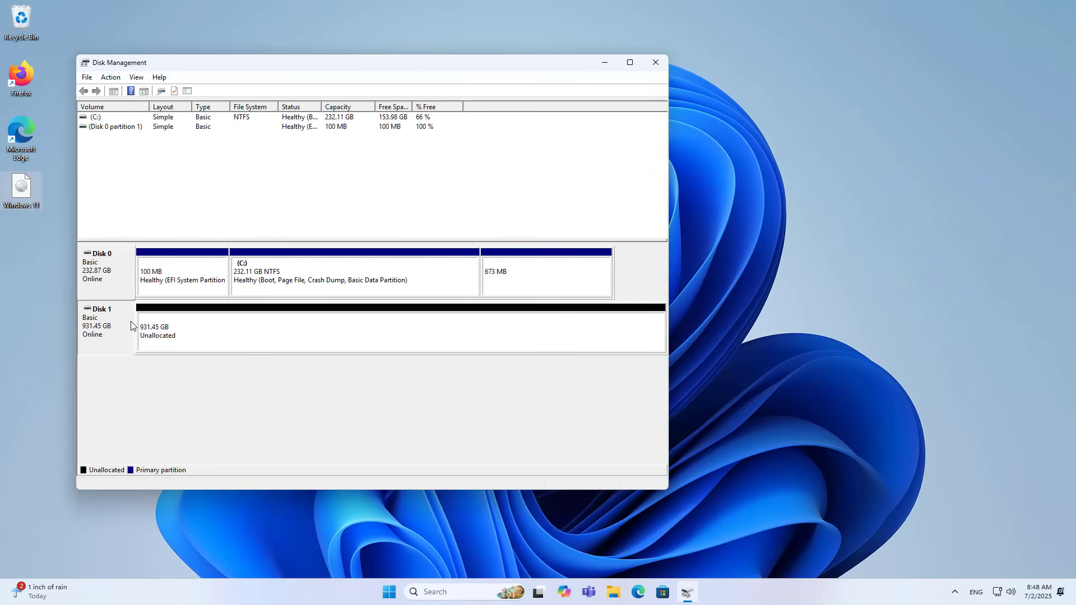
- Create a full-size NTFS simple volume labelled NAS on the unallocated 931 GB Disk 1
right_click(343, 327)
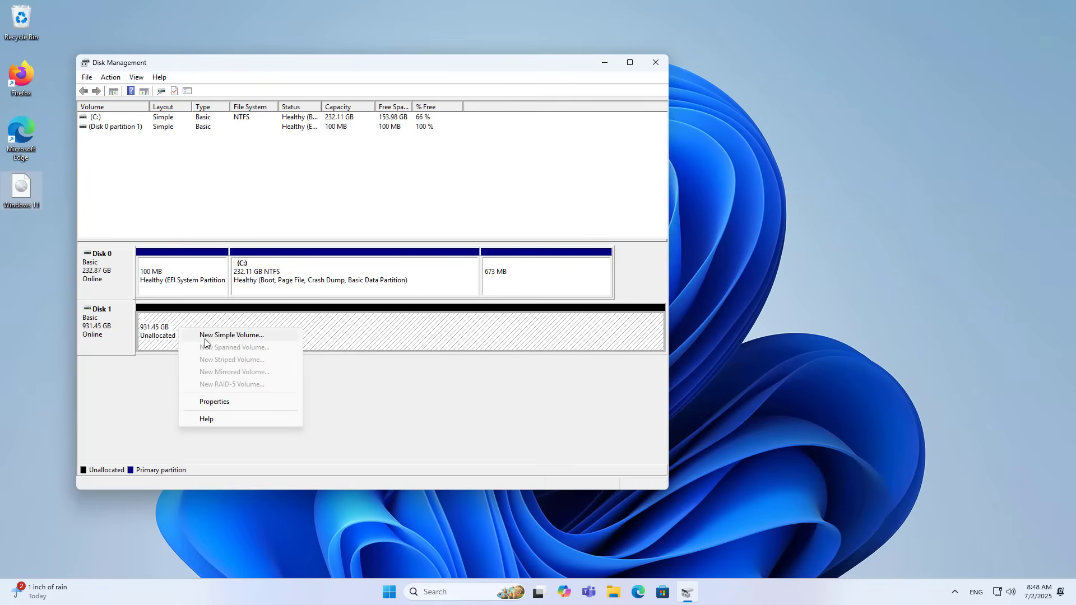
left_click(231, 335)
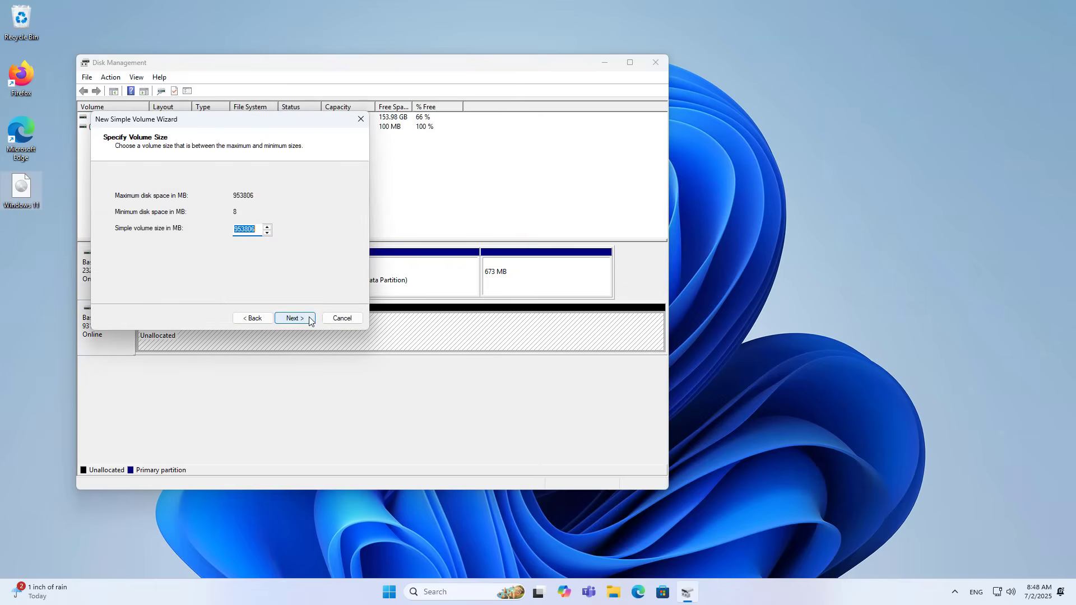
left_click(294, 318)
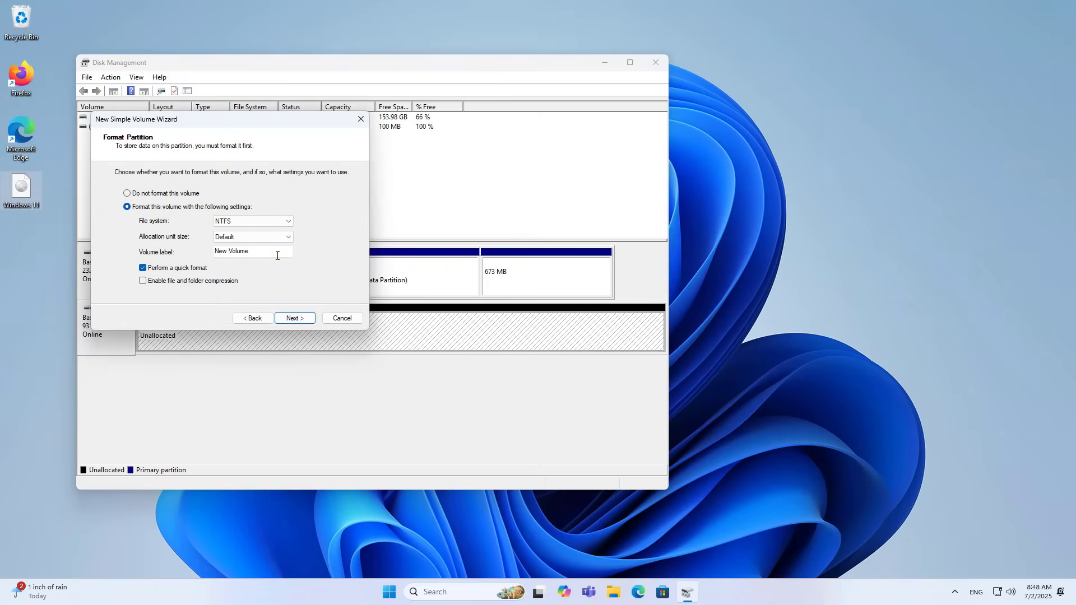
type("NA")
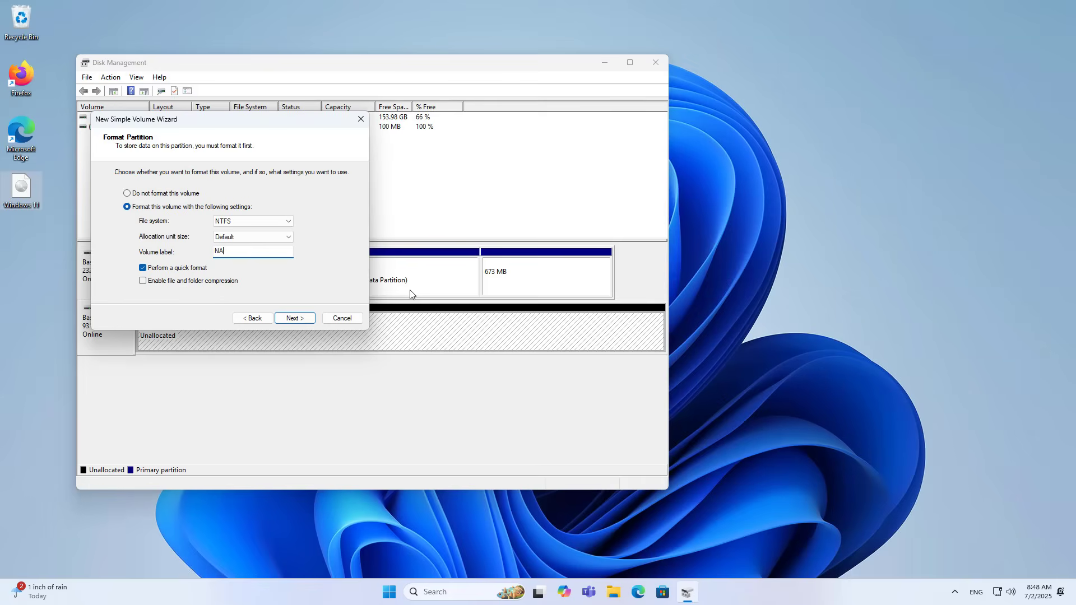
type("S")
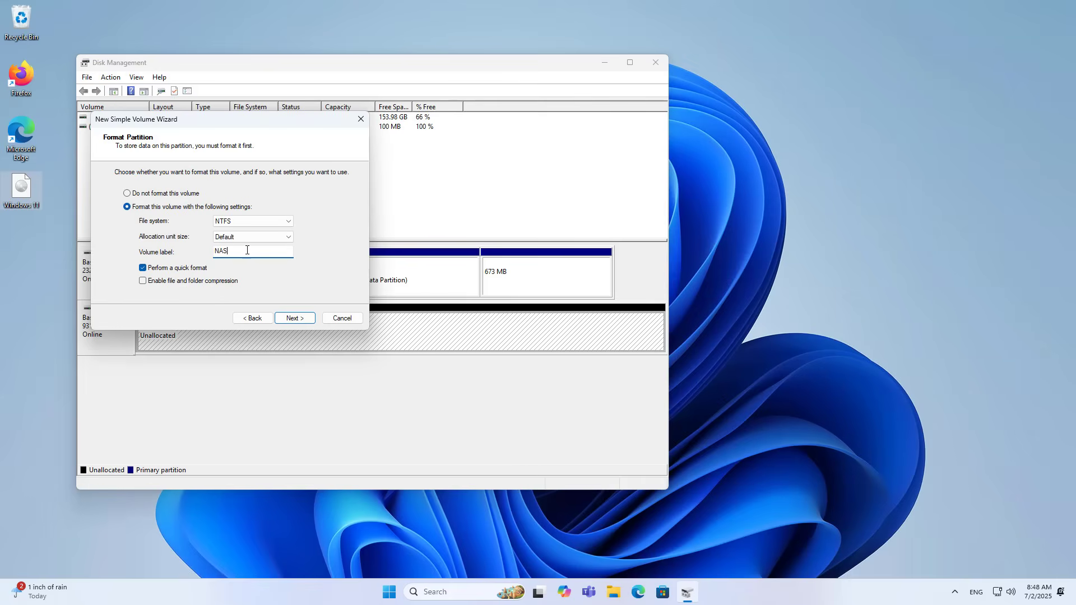
left_click(293, 318)
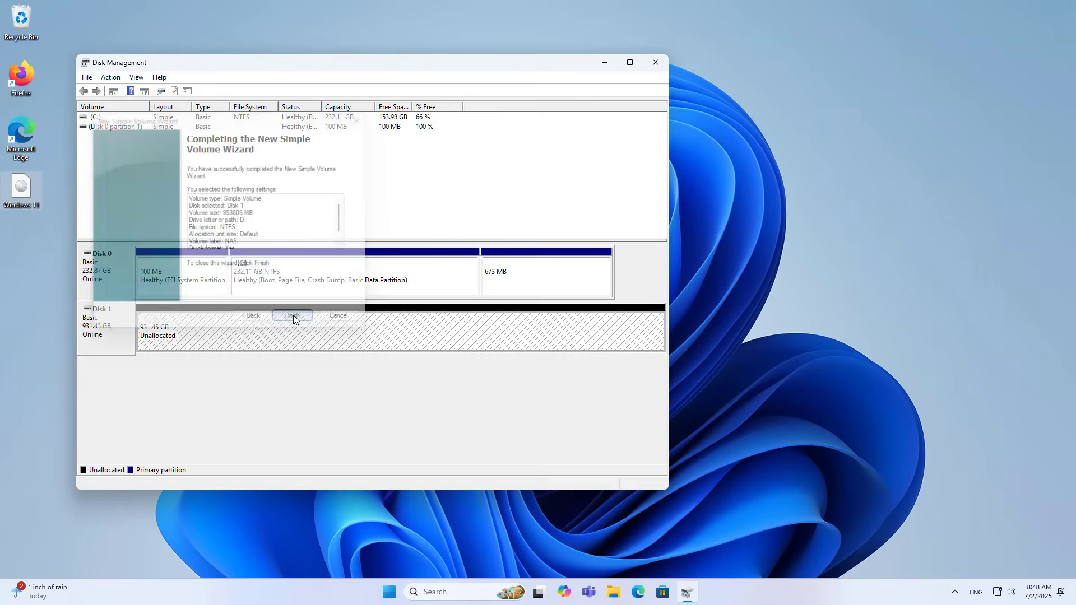
left_click(292, 315)
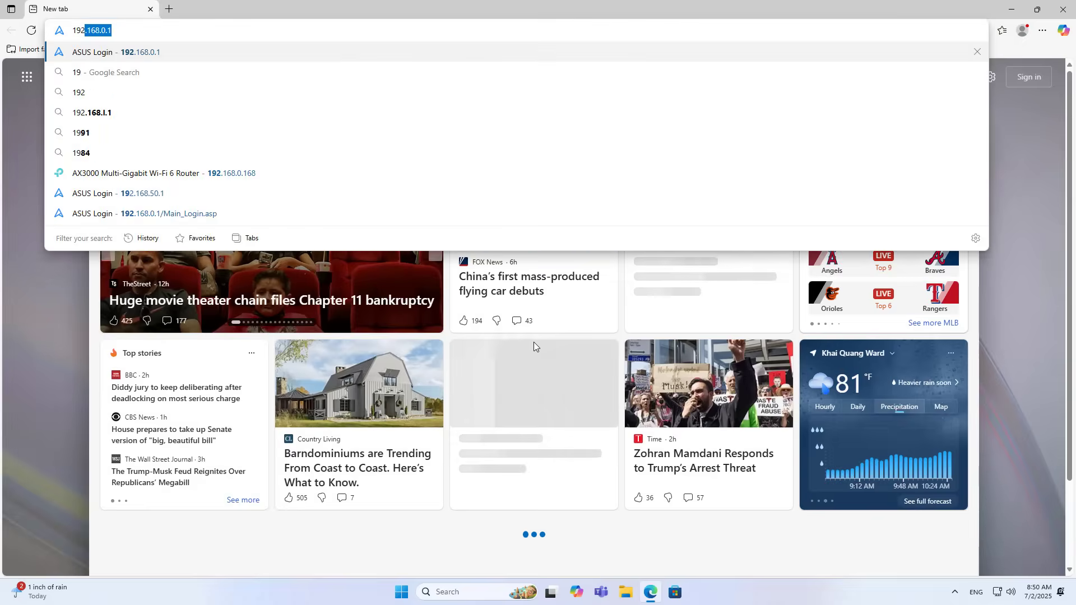
- Load the router login page at 192.168.0.1 from the address bar suggestion
left_click(135, 173)
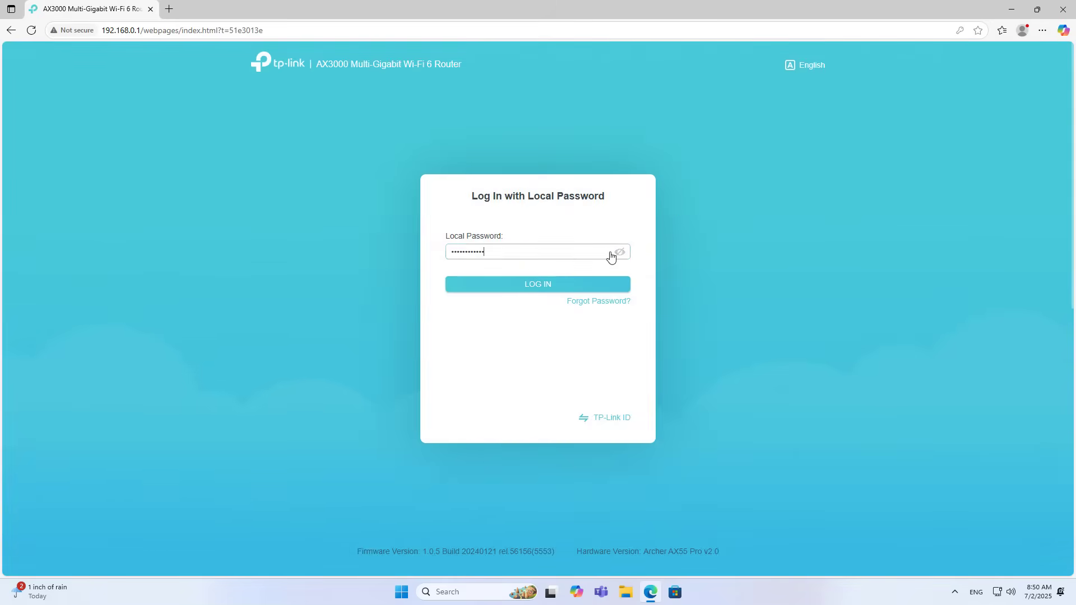
- Log in and go to Advanced > USB > USB Storage Device to view the NAS drive
left_click(537, 284)
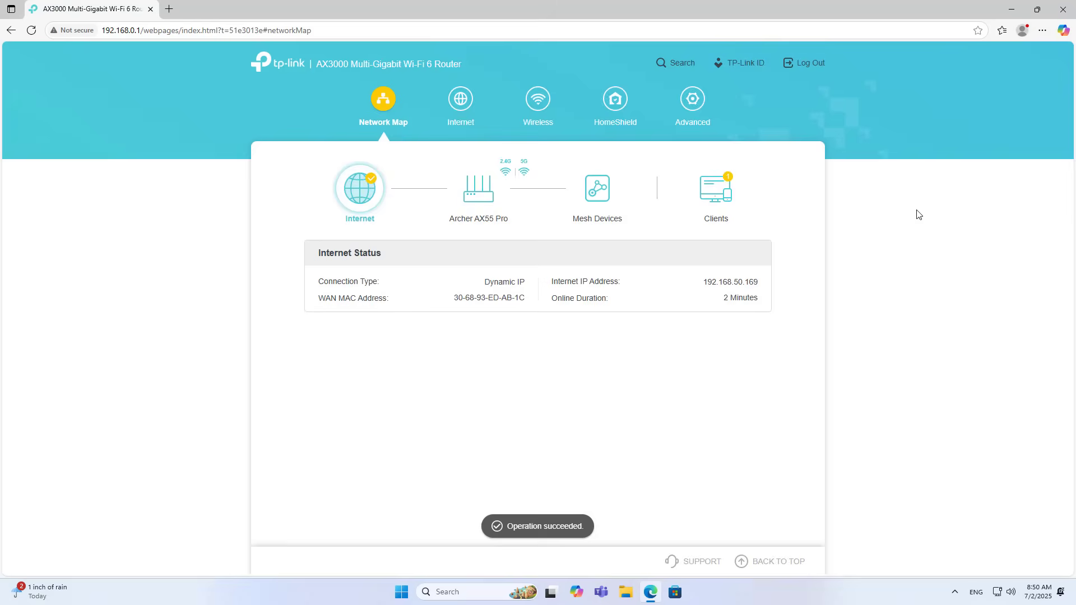
mouse_move(691, 100)
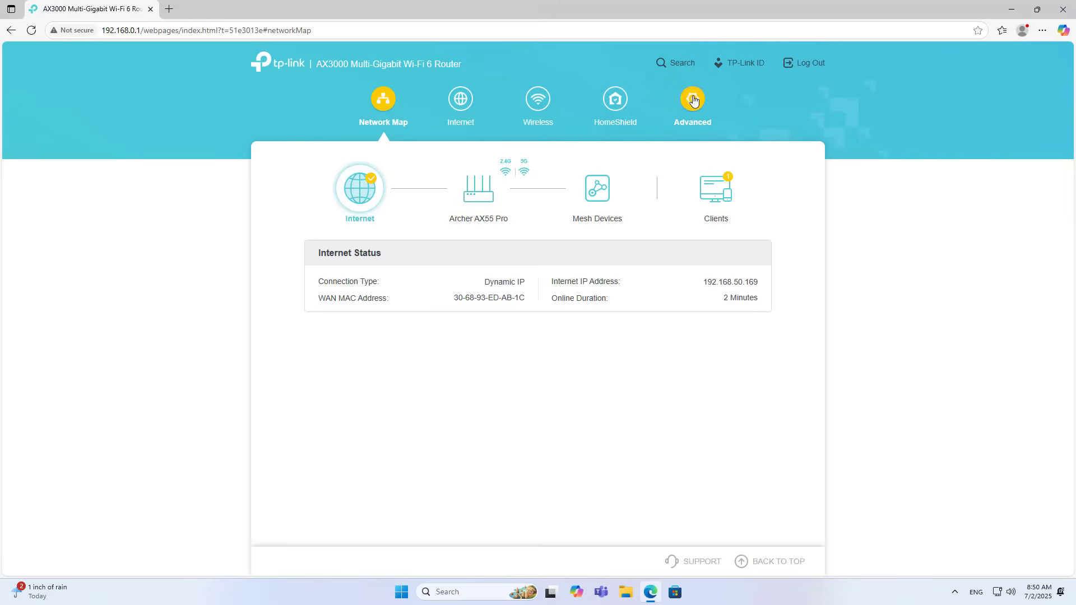
left_click(691, 103)
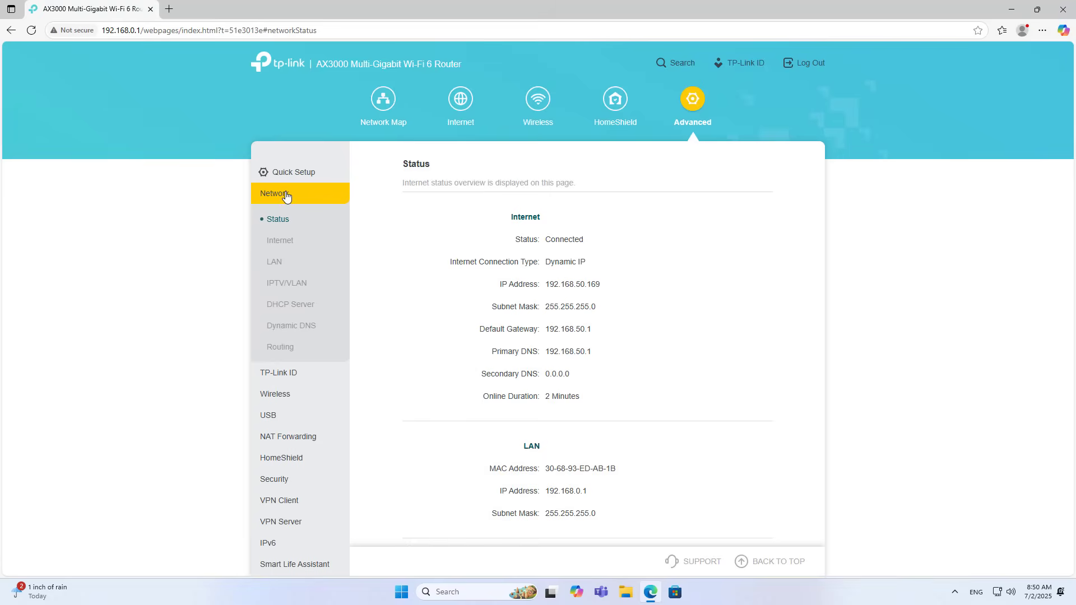
mouse_move(264, 420)
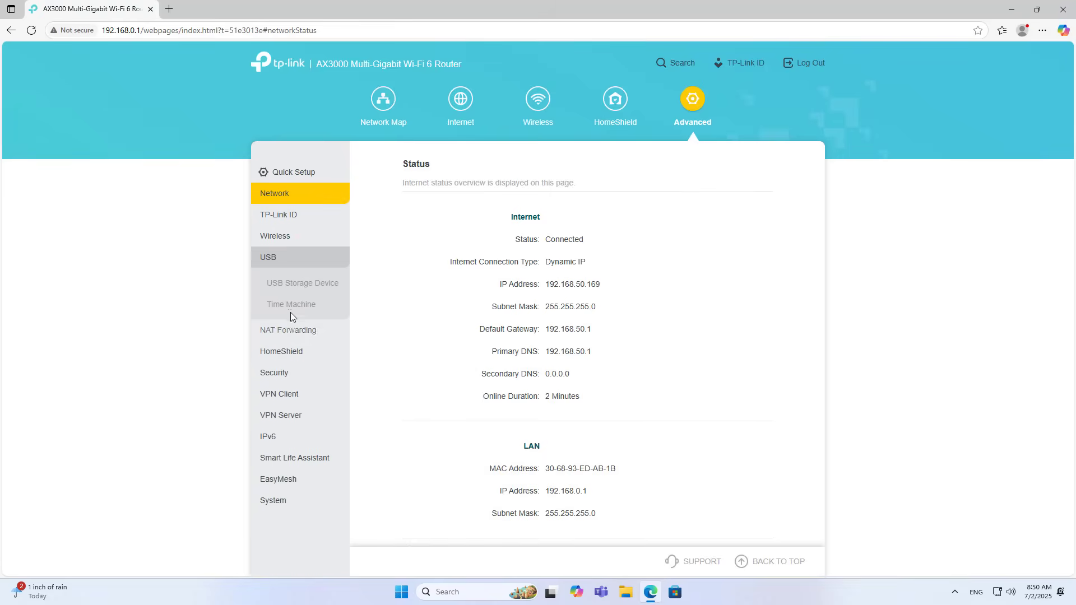
left_click(302, 283)
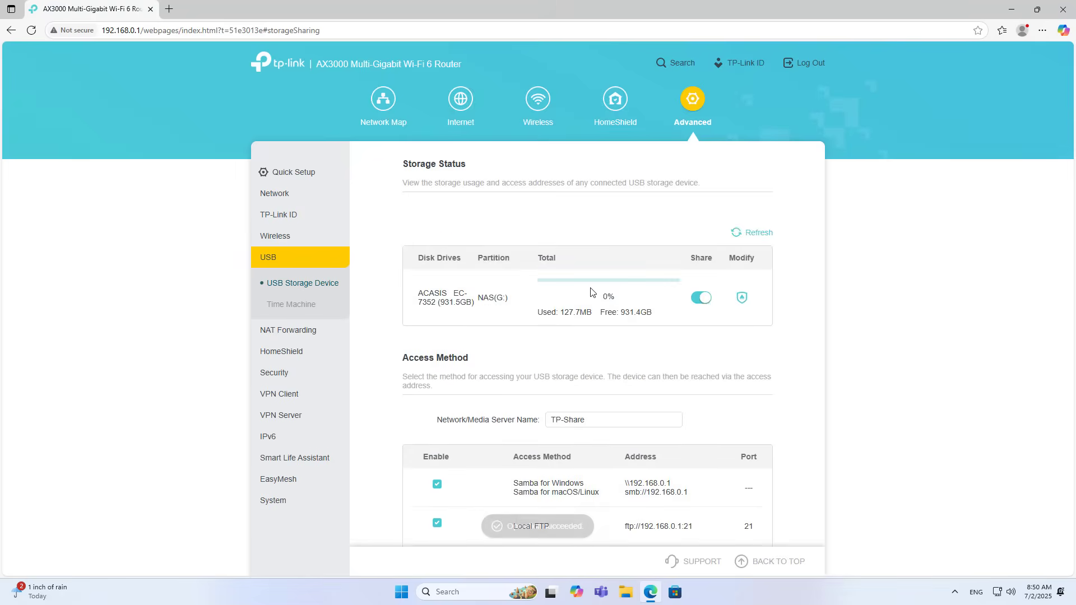
left_click(752, 232)
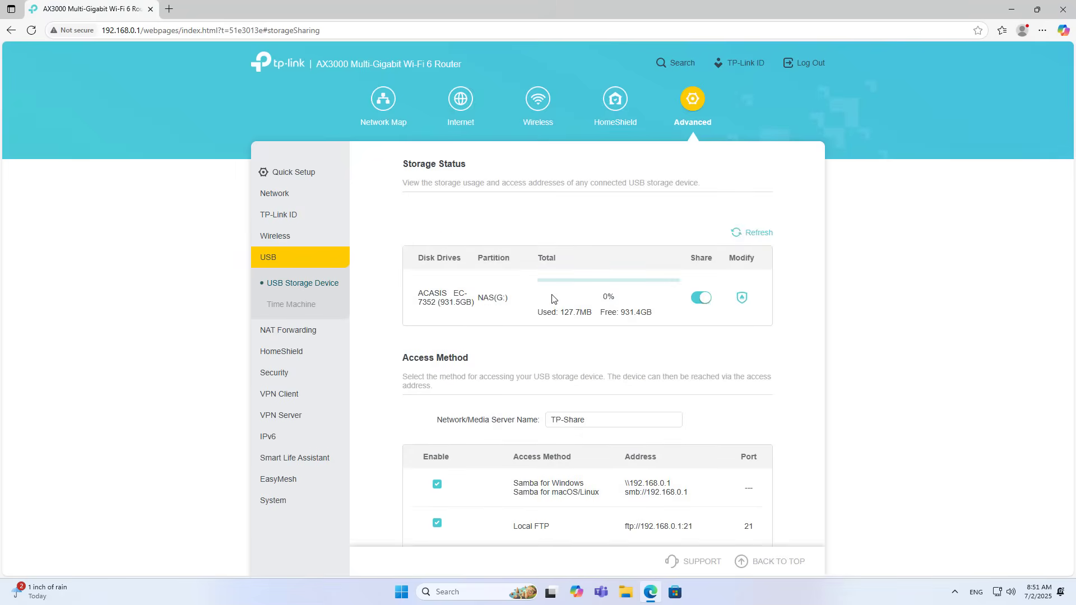
mouse_move(663, 280)
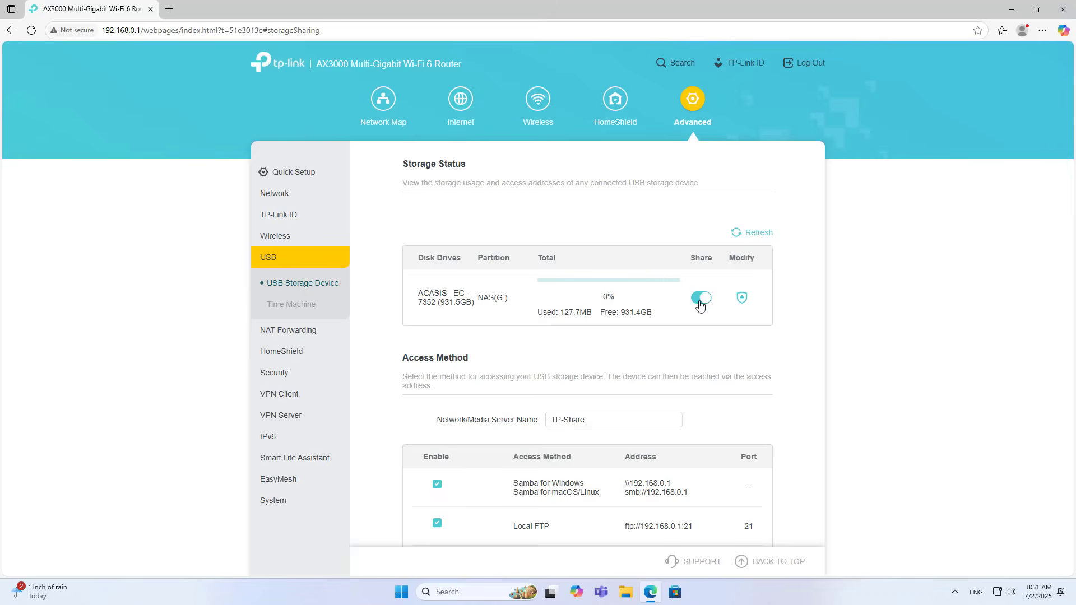
- Select and copy the Samba for Windows address \\192.168.0.1 under Access Method
scroll("down", 3)
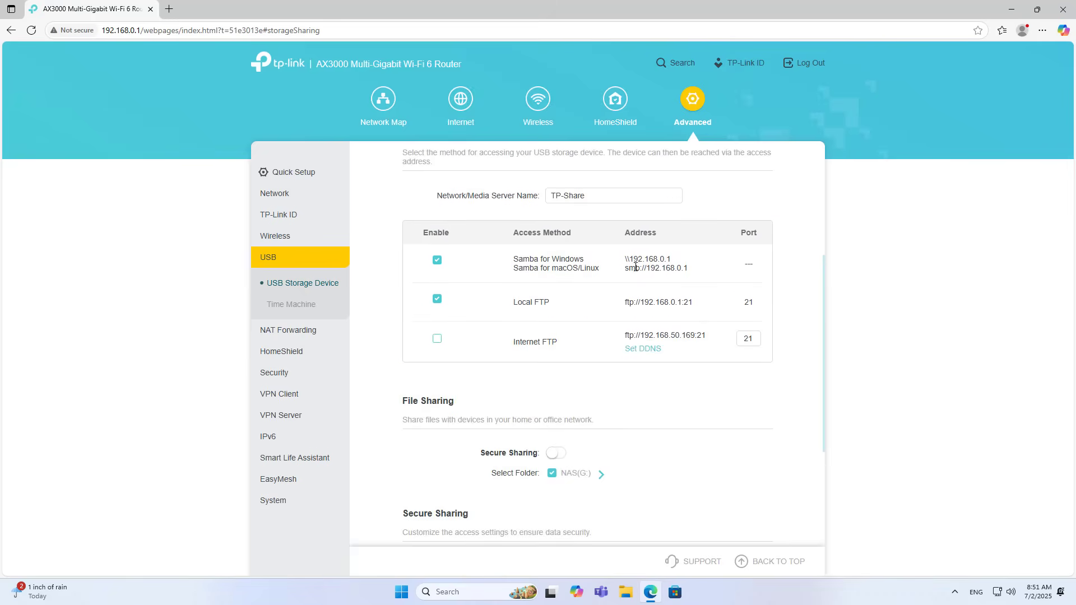
double_click(648, 259)
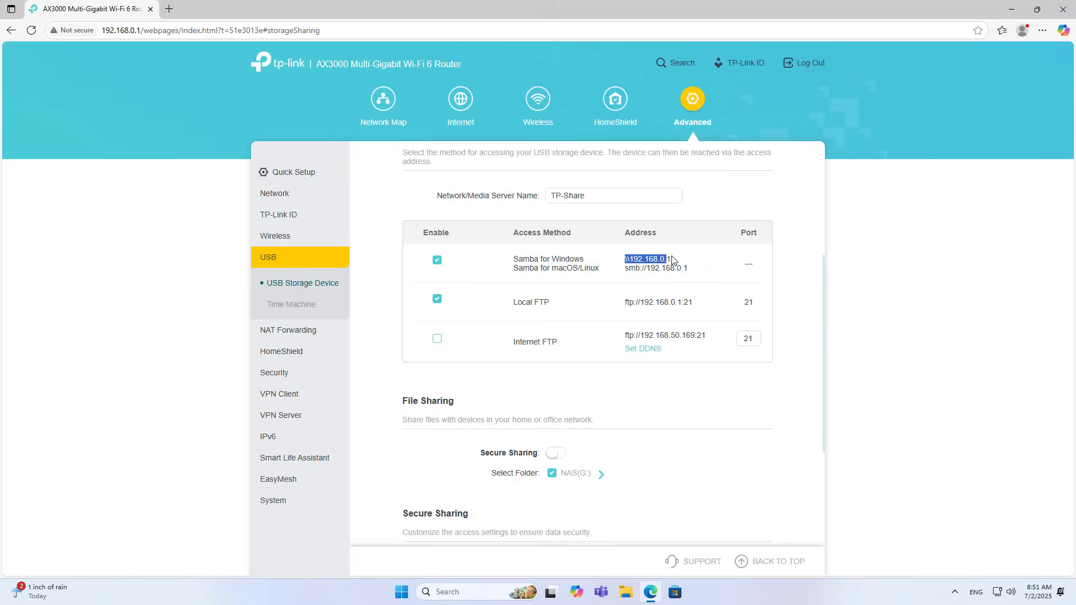
right_click(645, 259)
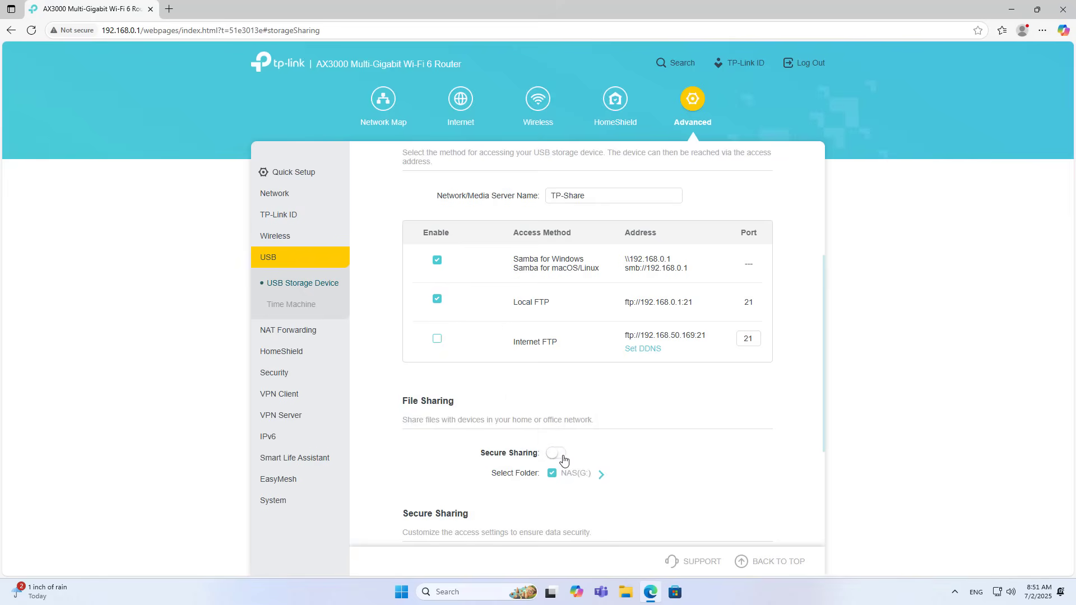
- Turn on secure sharing and reveal the admin account's sharing password
left_click(556, 453)
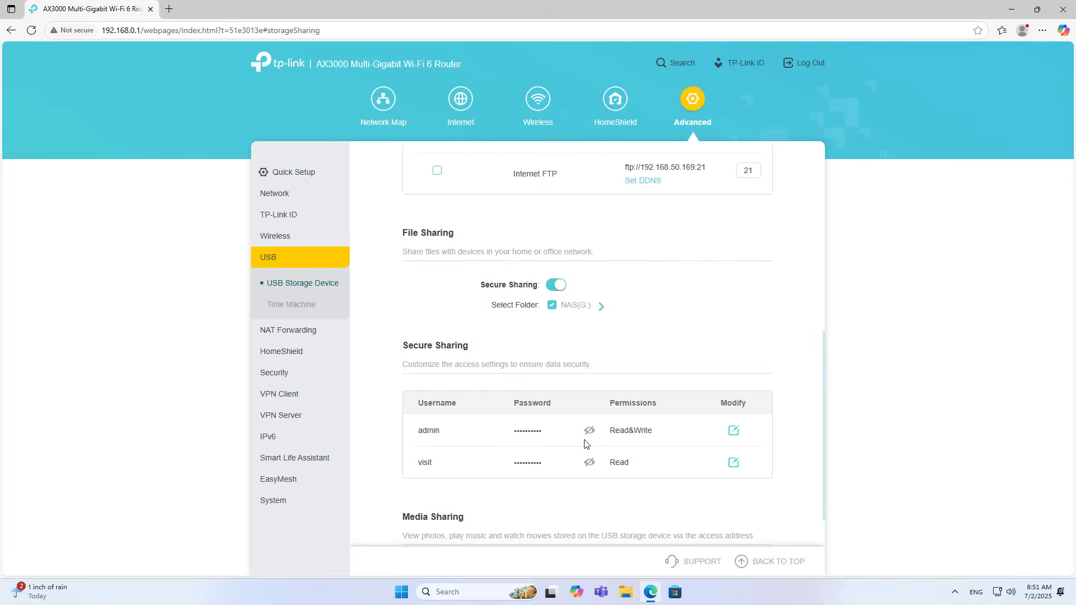
mouse_move(422, 432)
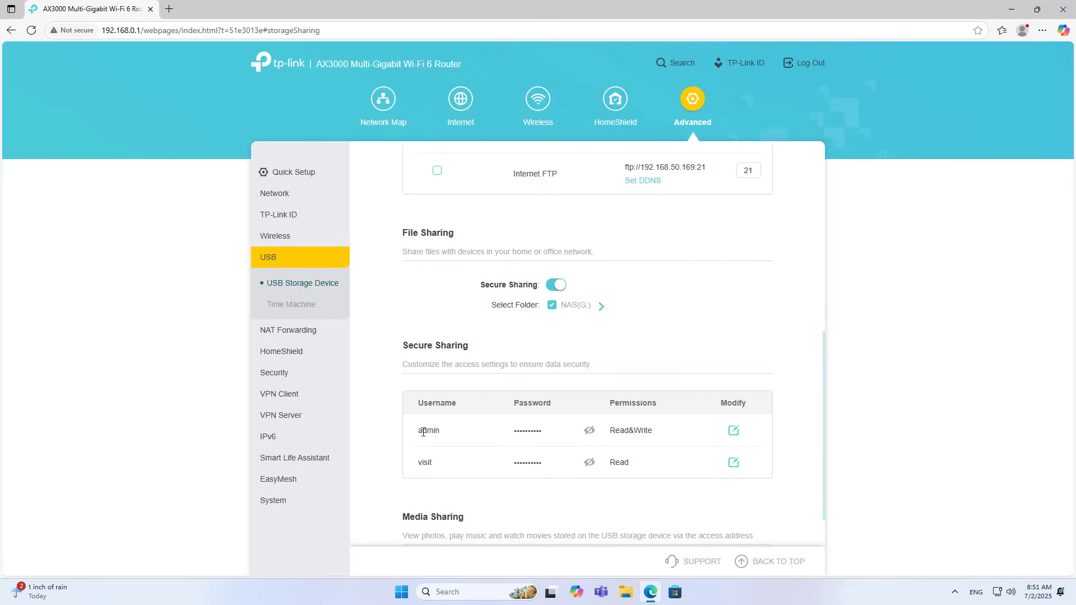
double_click(629, 430)
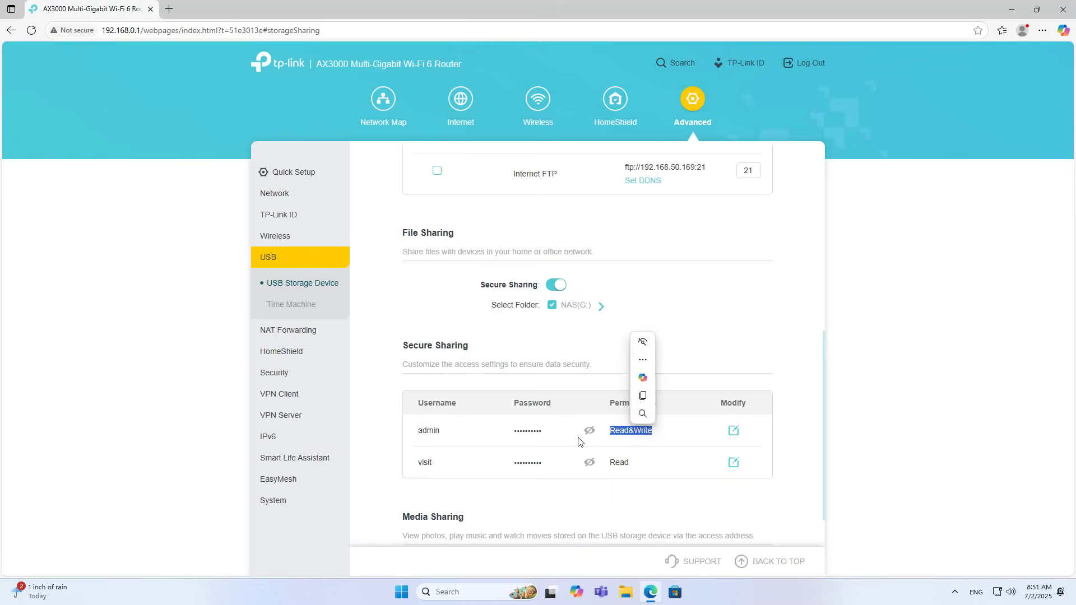
left_click(589, 430)
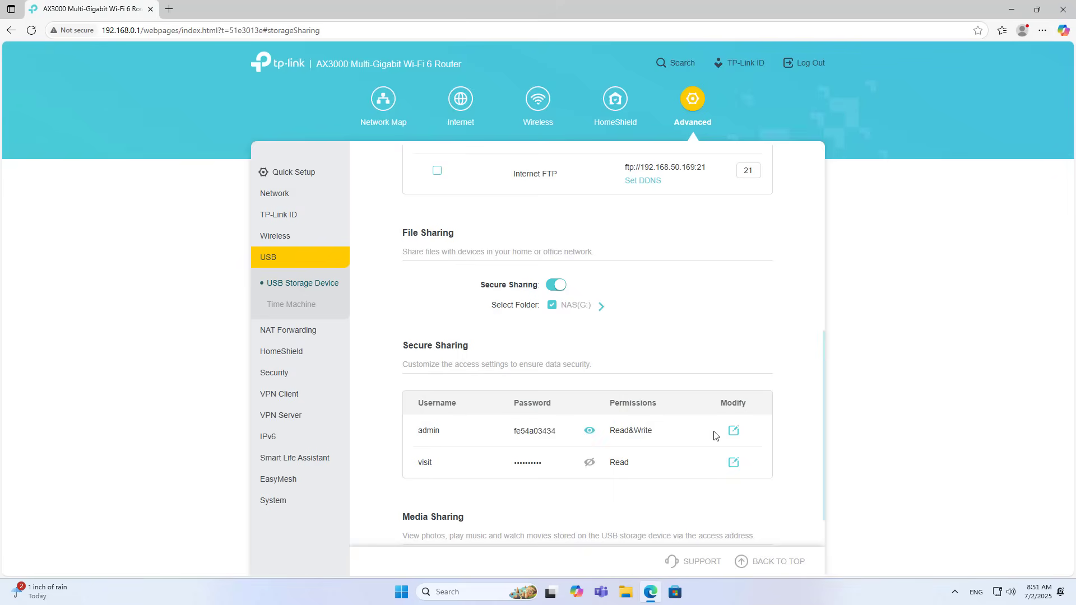
left_click(732, 430)
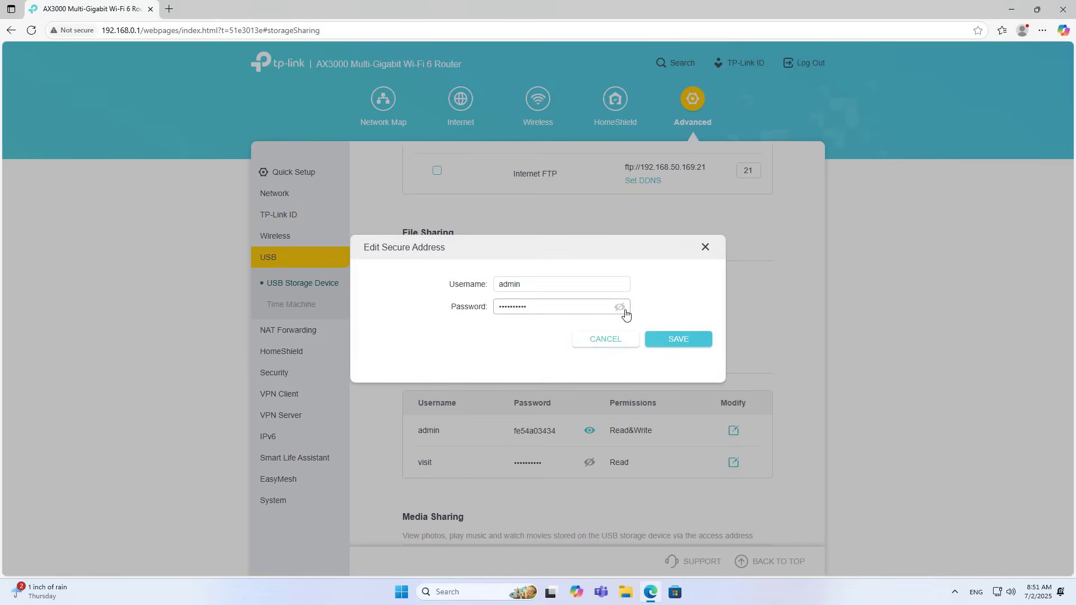
left_click(619, 306)
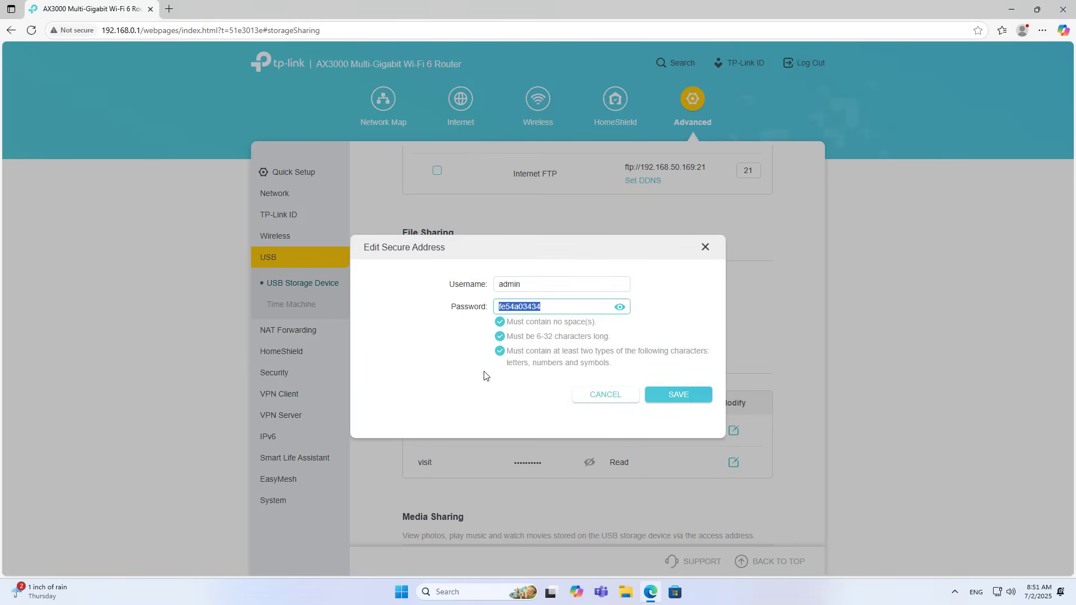
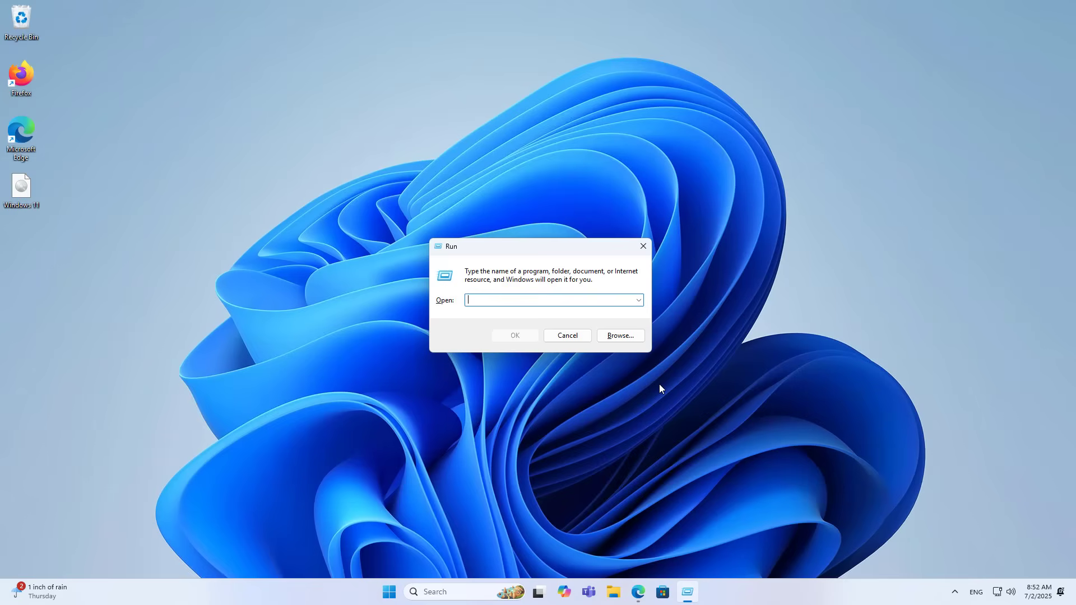
- Run \\192.168.0.1 to open the router's network share
type("\\\\19")
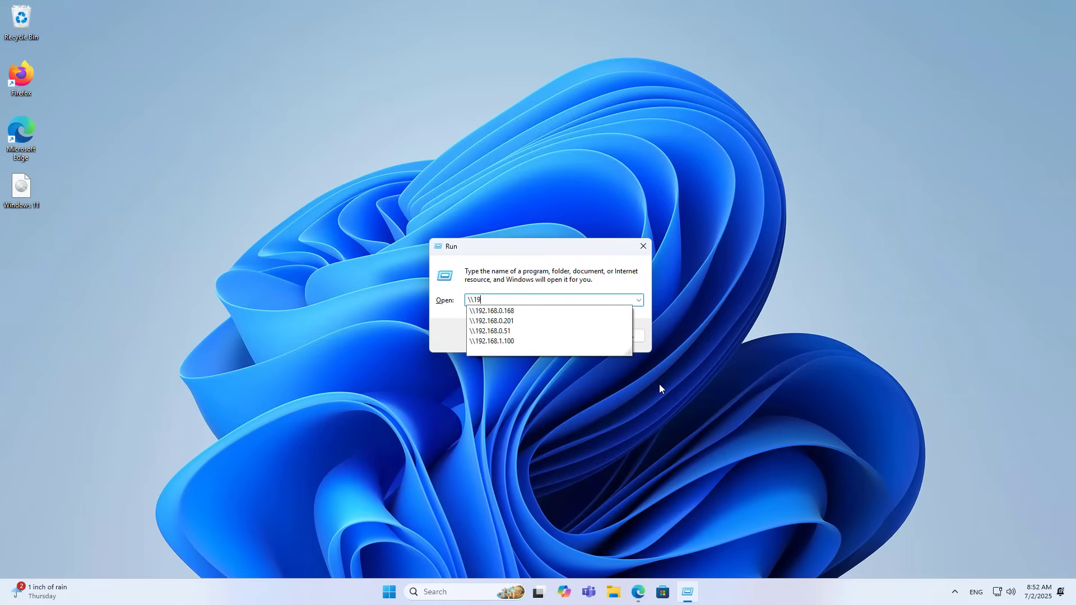
type("92.1")
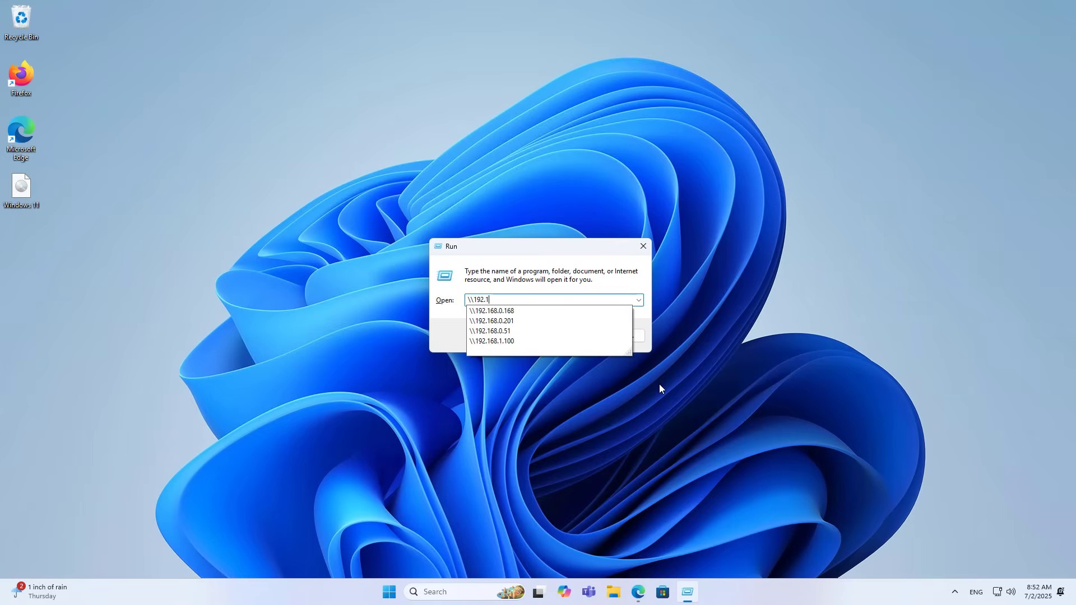
type("68.0.1")
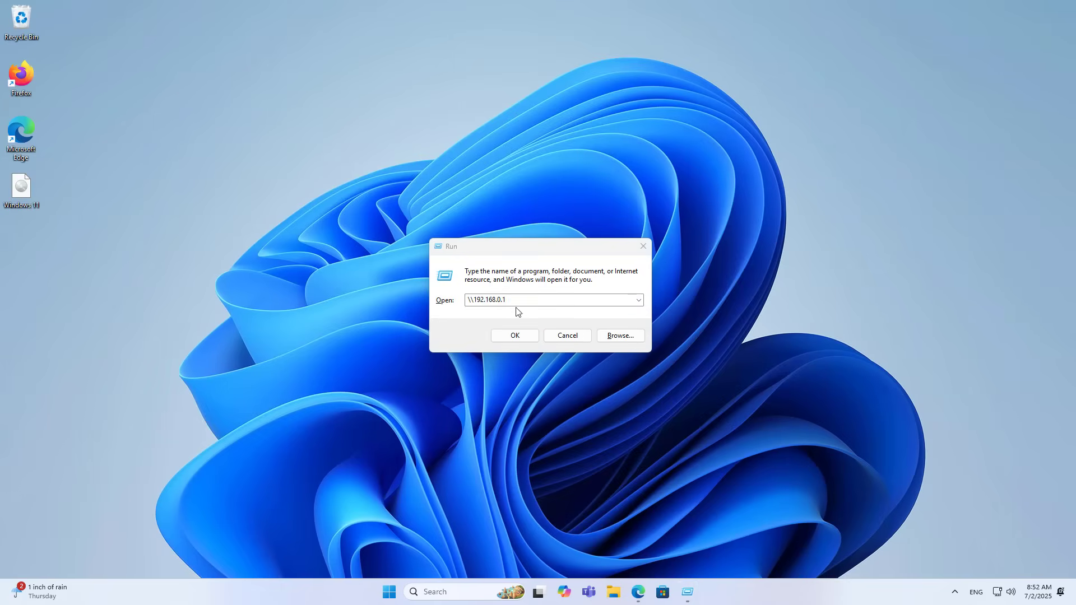
left_click(514, 335)
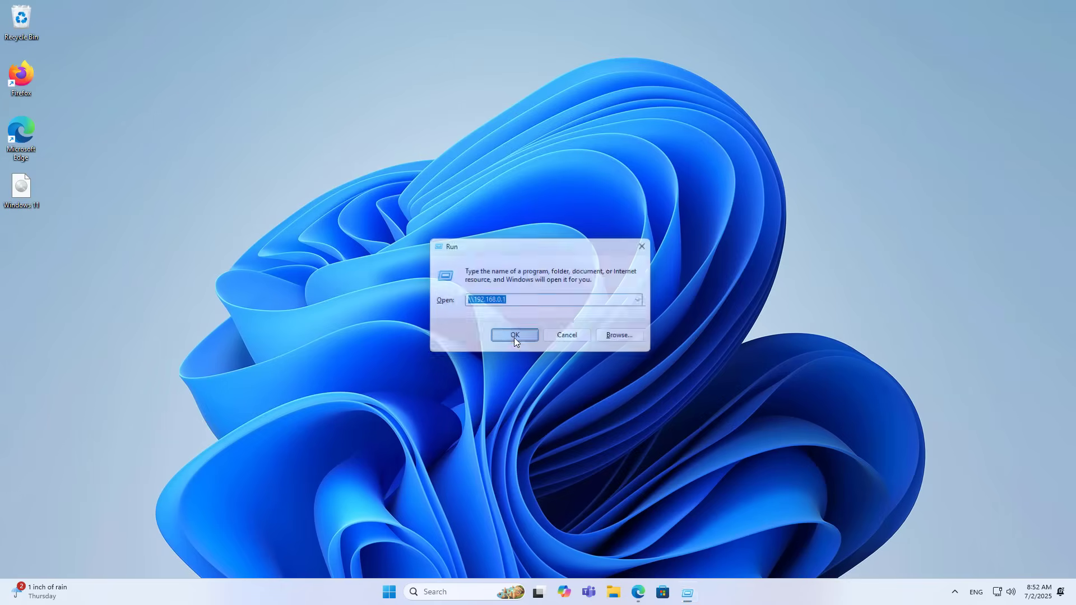
left_click(514, 335)
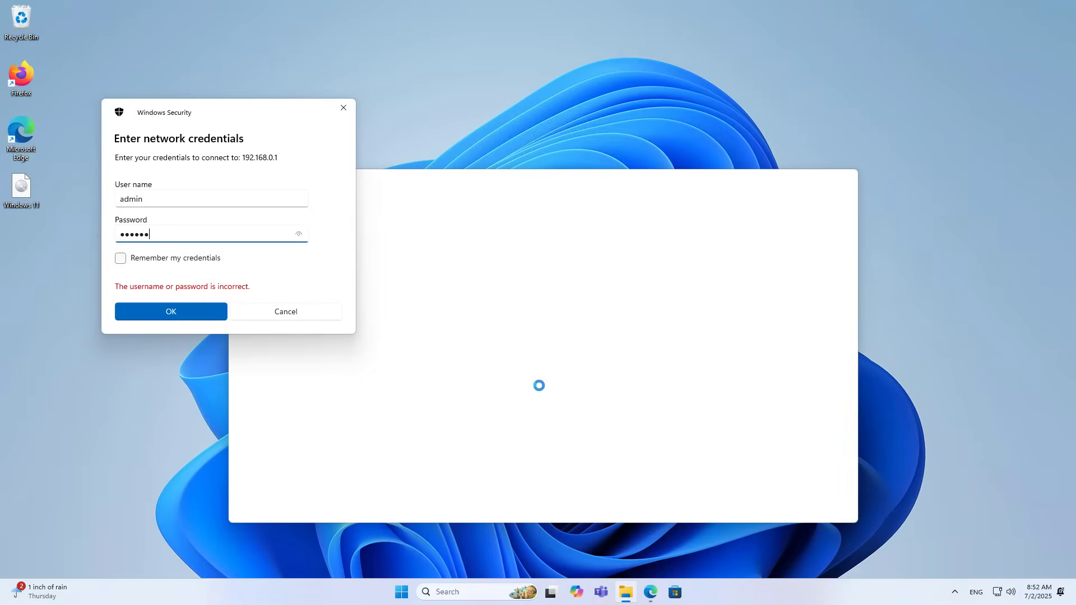
- Sign in as admin, open folder g, and copy its path \\192.168.0.1\g
left_click(298, 233)
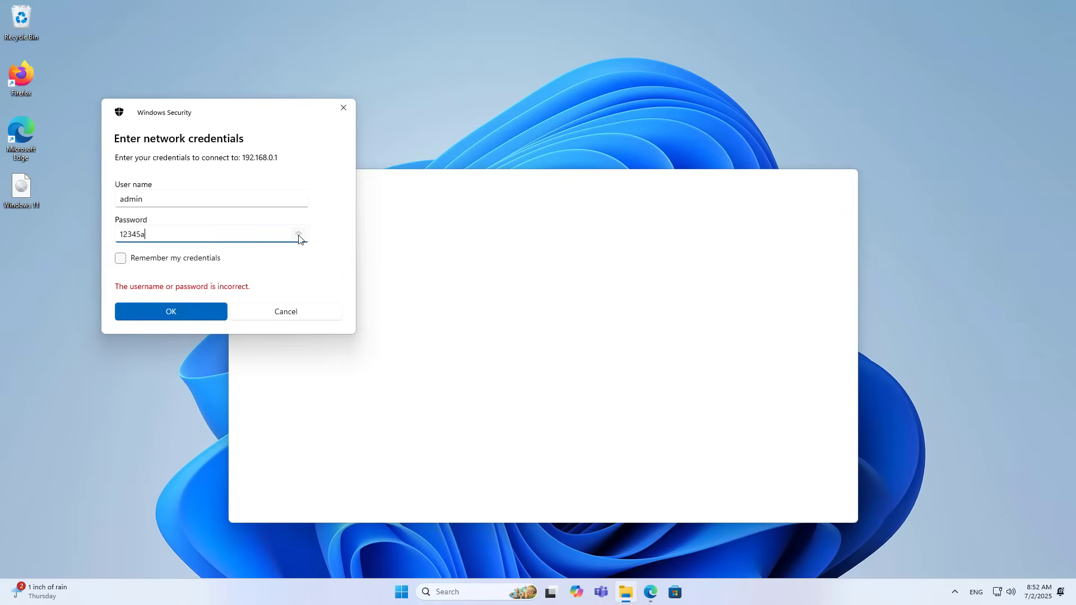
left_click(170, 311)
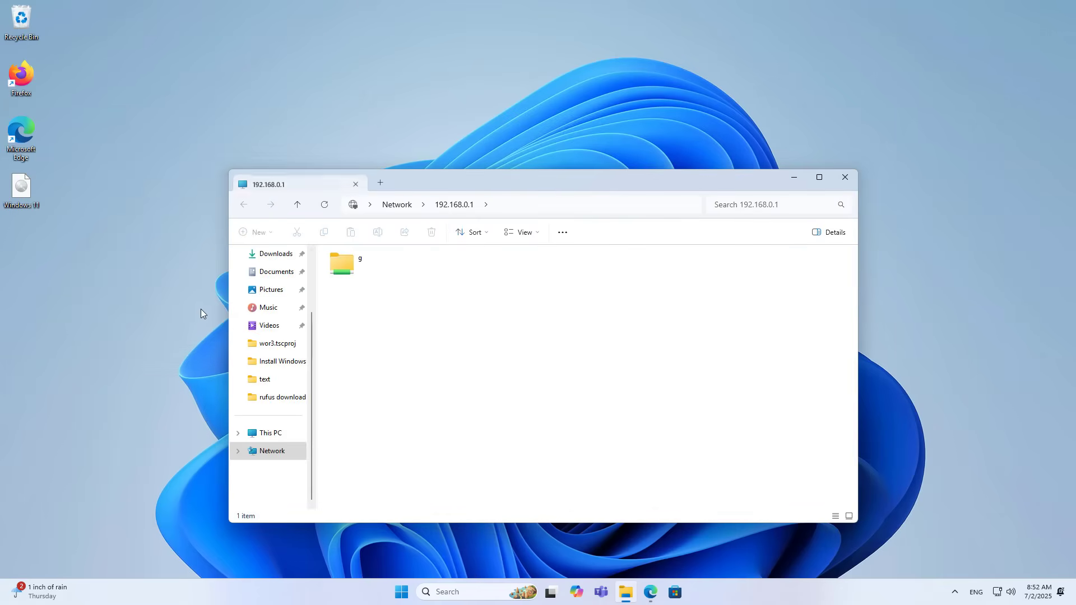
double_click(342, 262)
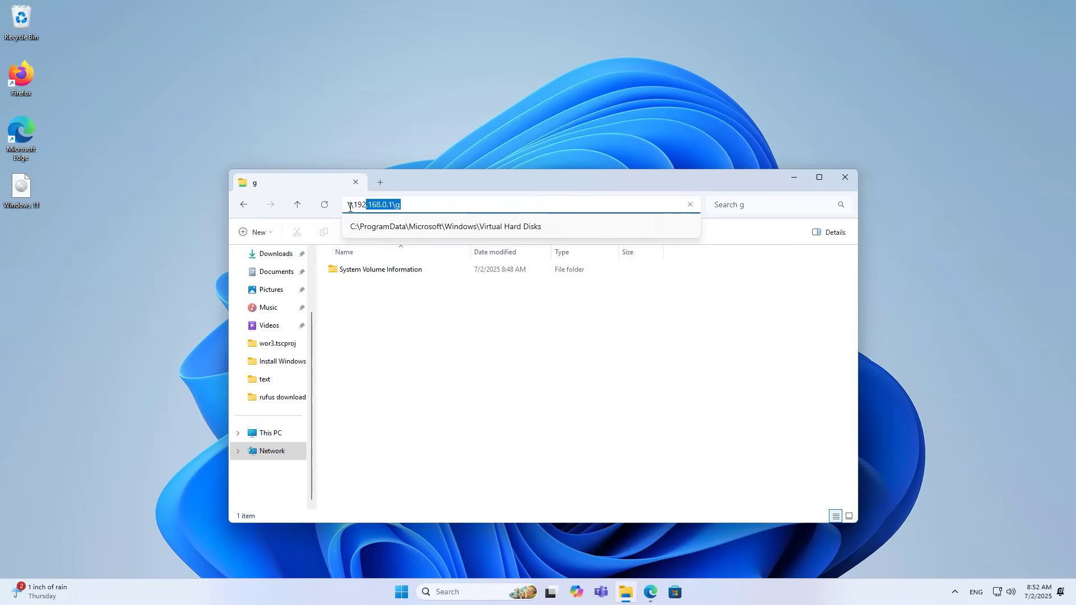
right_click(374, 205)
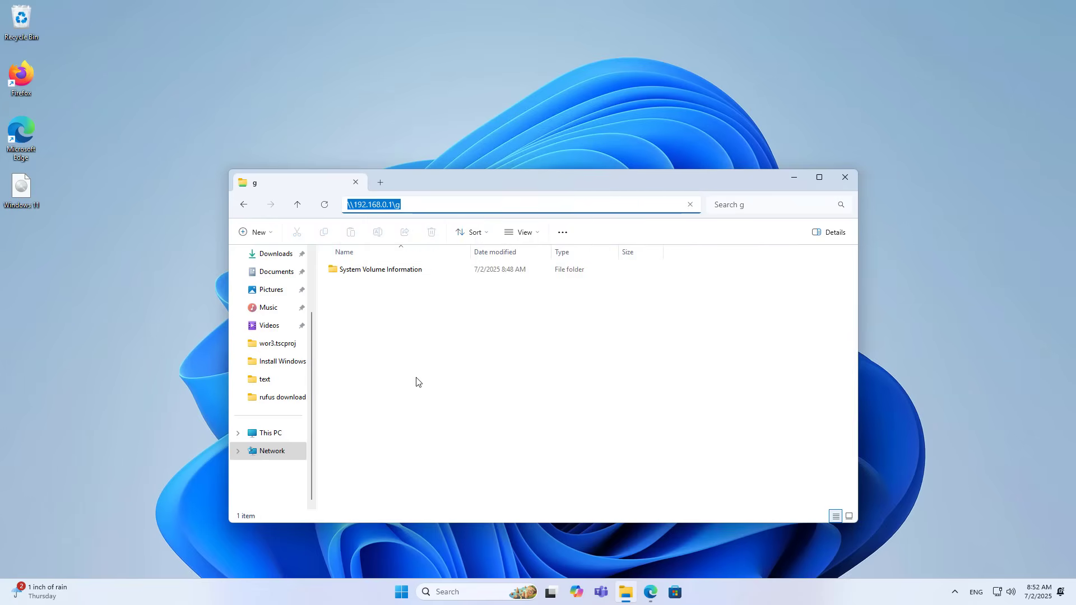
- Map \\192.168.0.1\g as network drive Z: from This PC
left_click(577, 247)
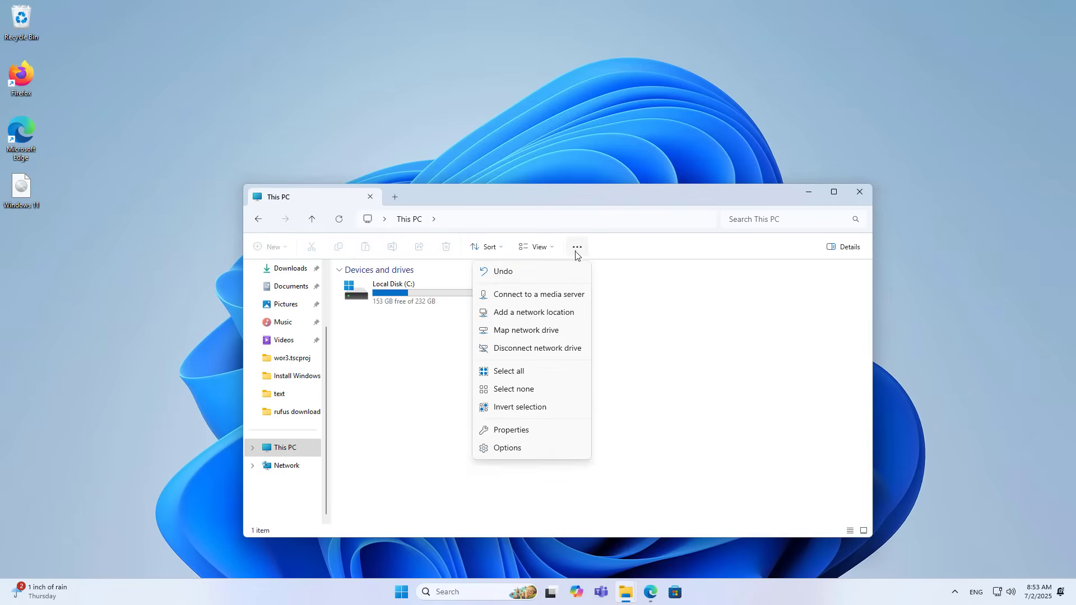
left_click(522, 330)
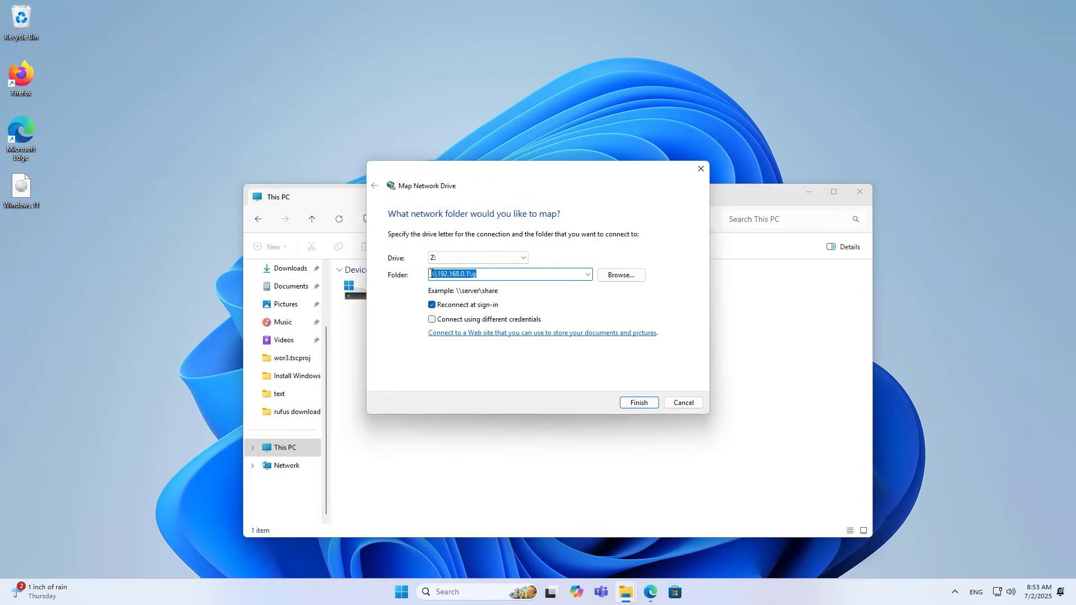
left_click(638, 402)
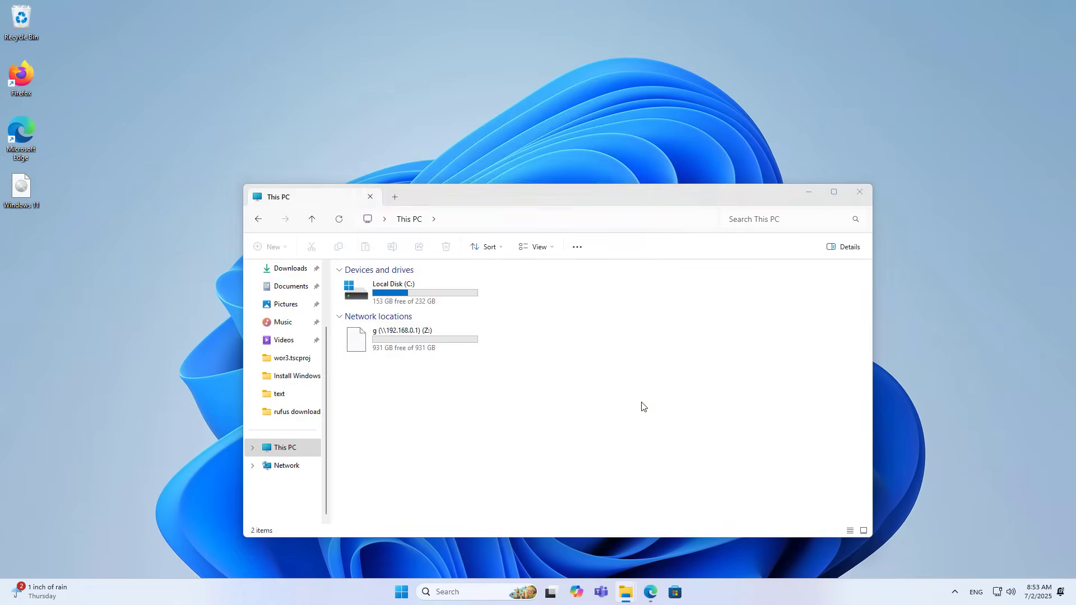
- Rename the mapped Z: drive to tp-link
right_click(402, 339)
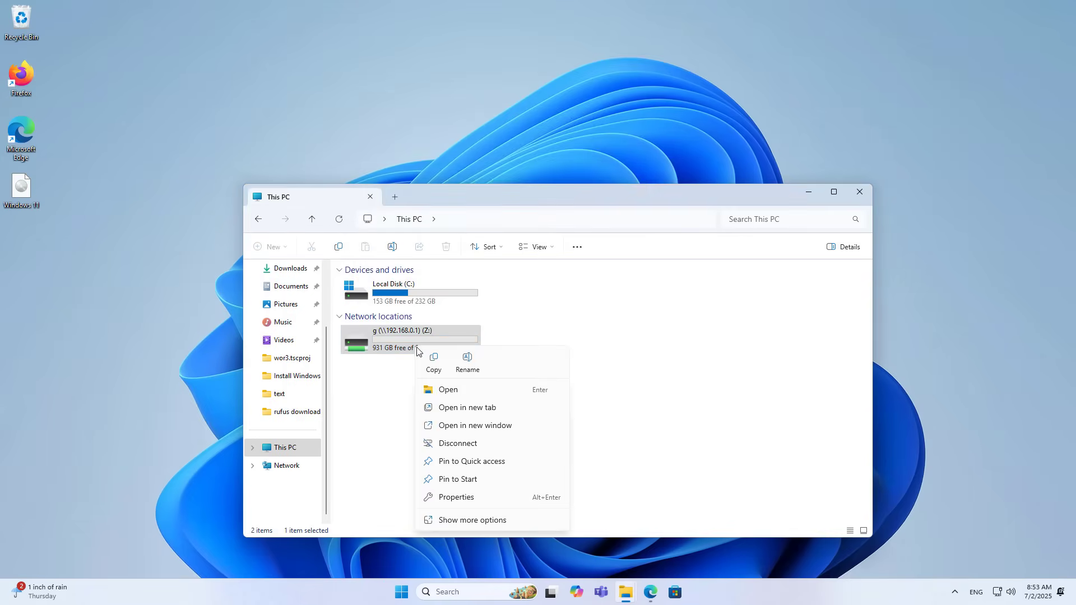
left_click(467, 369)
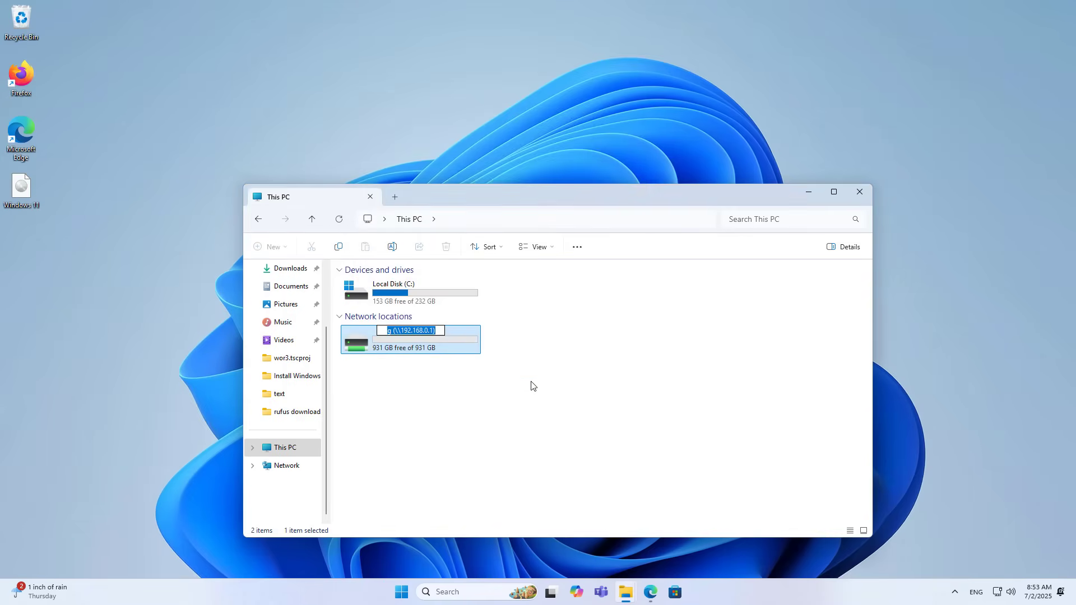
type("tp-link (Z:")
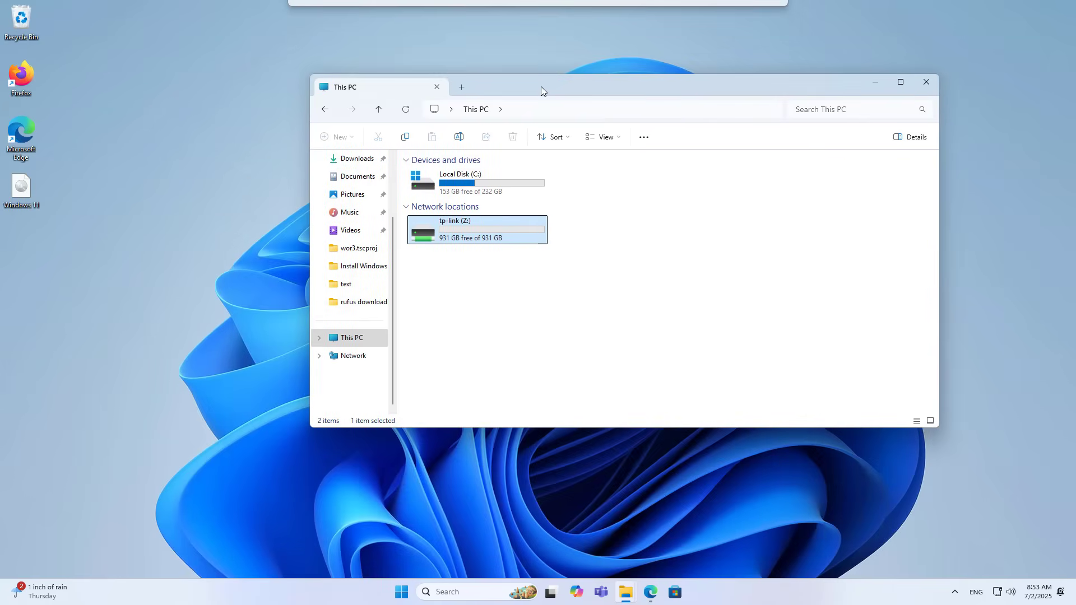
- Paste the Windows 11 disc image into the tp-link (Z:) drive
double_click(476, 230)
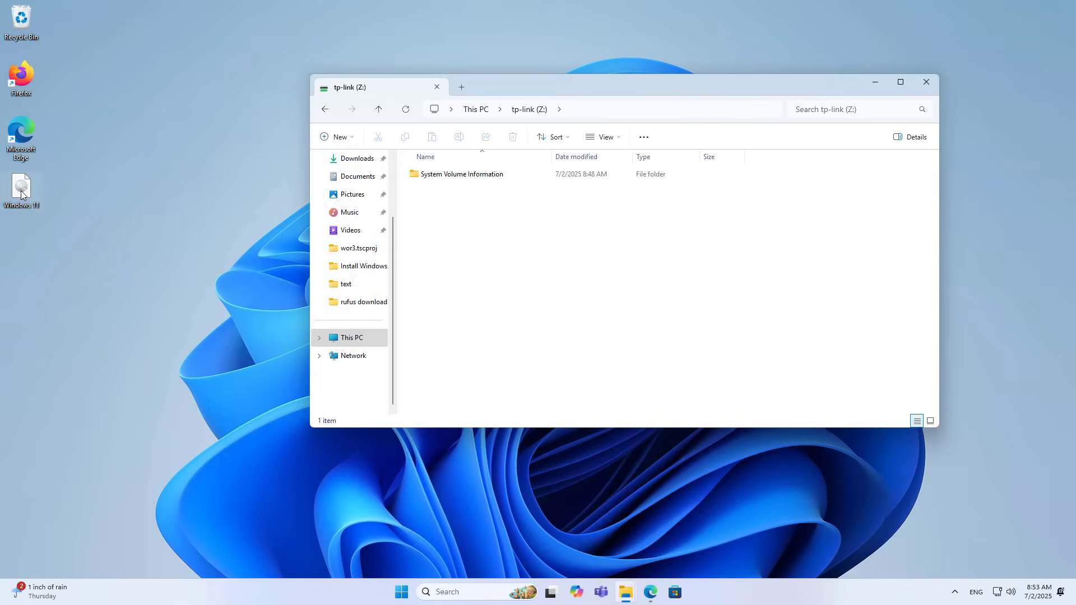
right_click(20, 189)
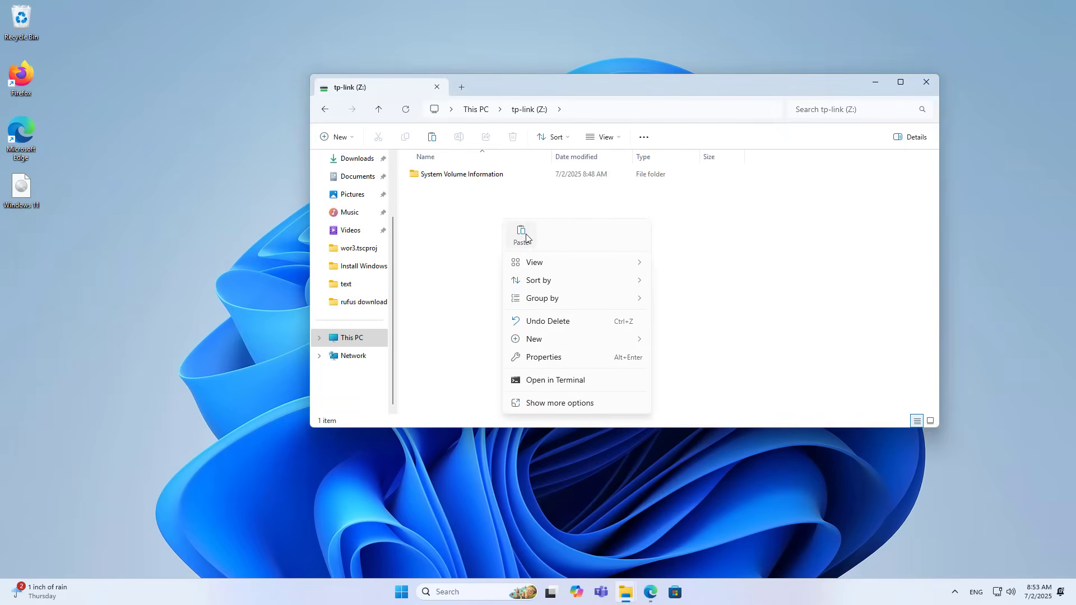
left_click(522, 235)
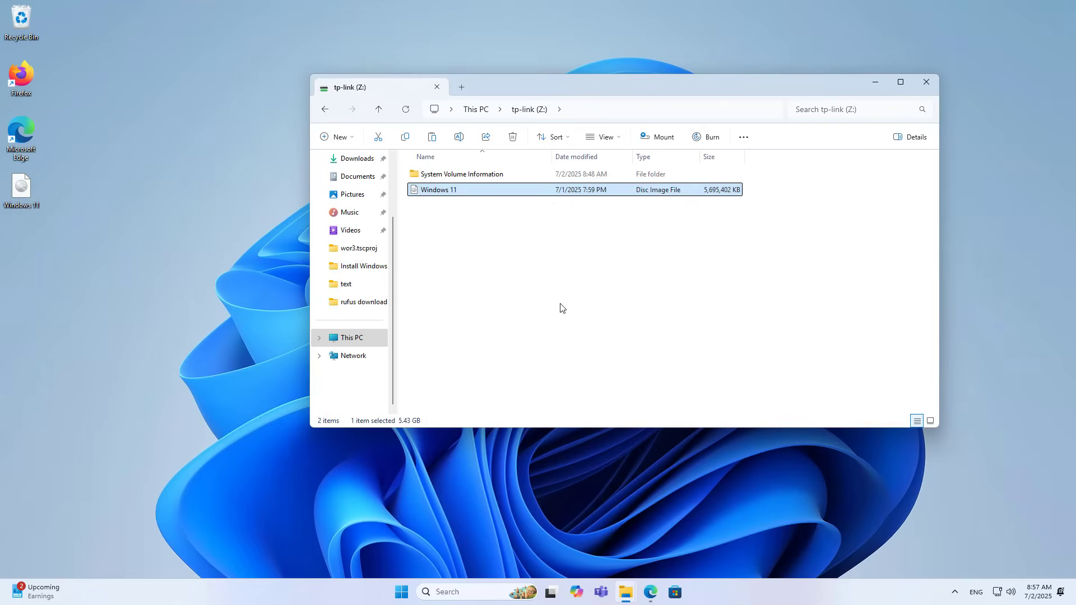
- Check Z:'s 925 GB free space in This PC, then return to the router page
left_click(351, 337)
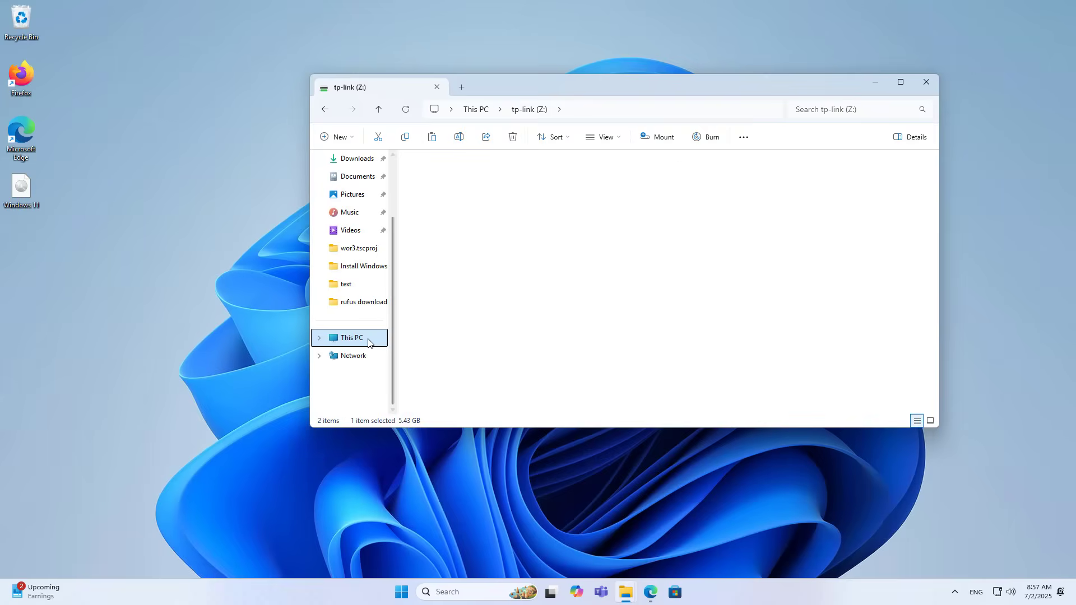
left_click(351, 337)
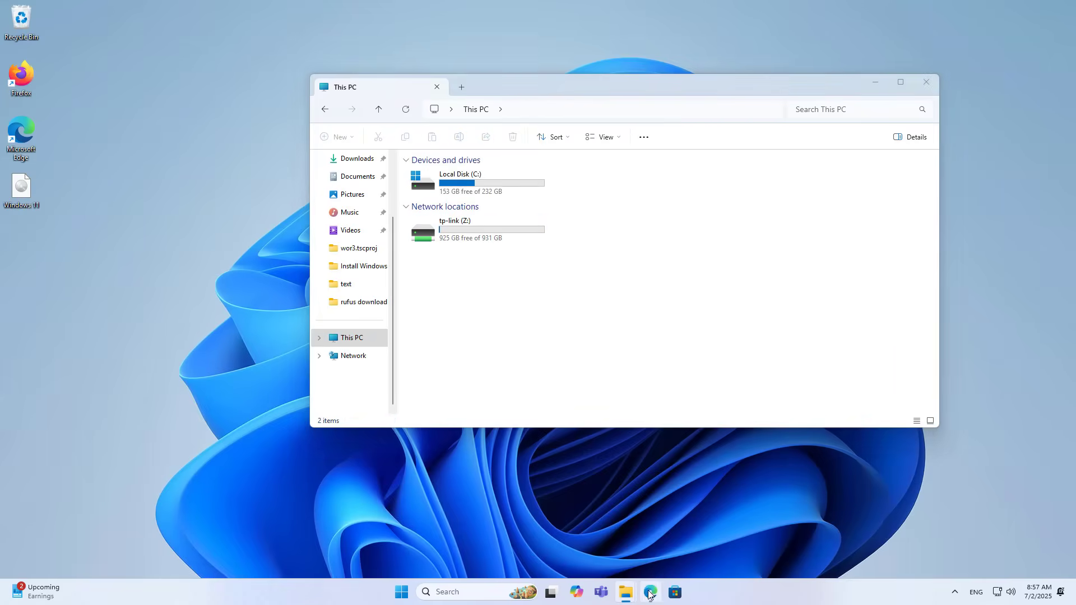
left_click(649, 592)
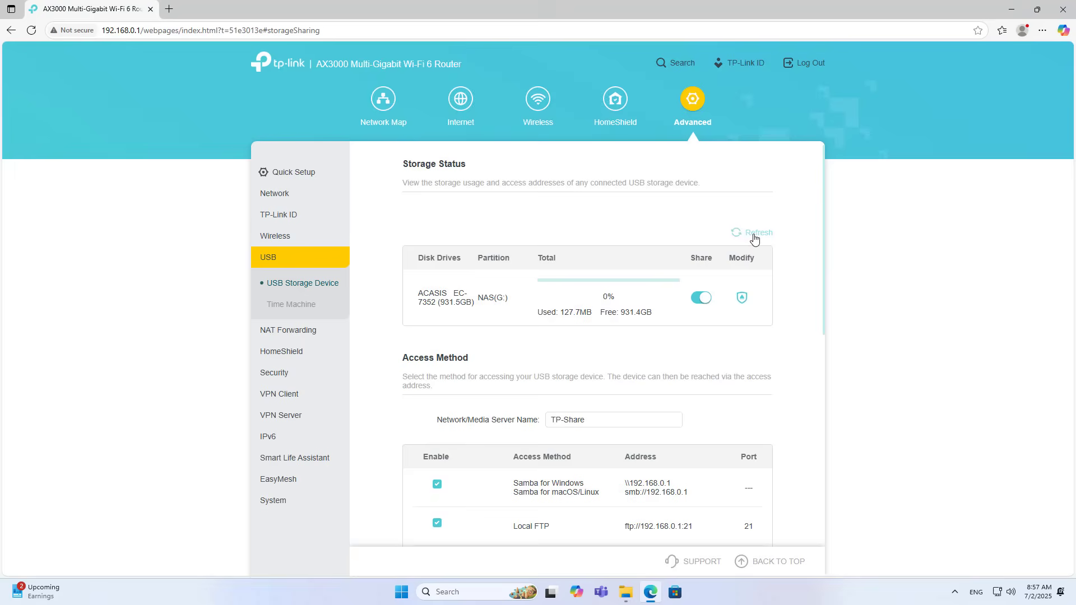
- Refresh Storage Status to show 5.6 GB used, then select the Local FTP address
left_click(758, 232)
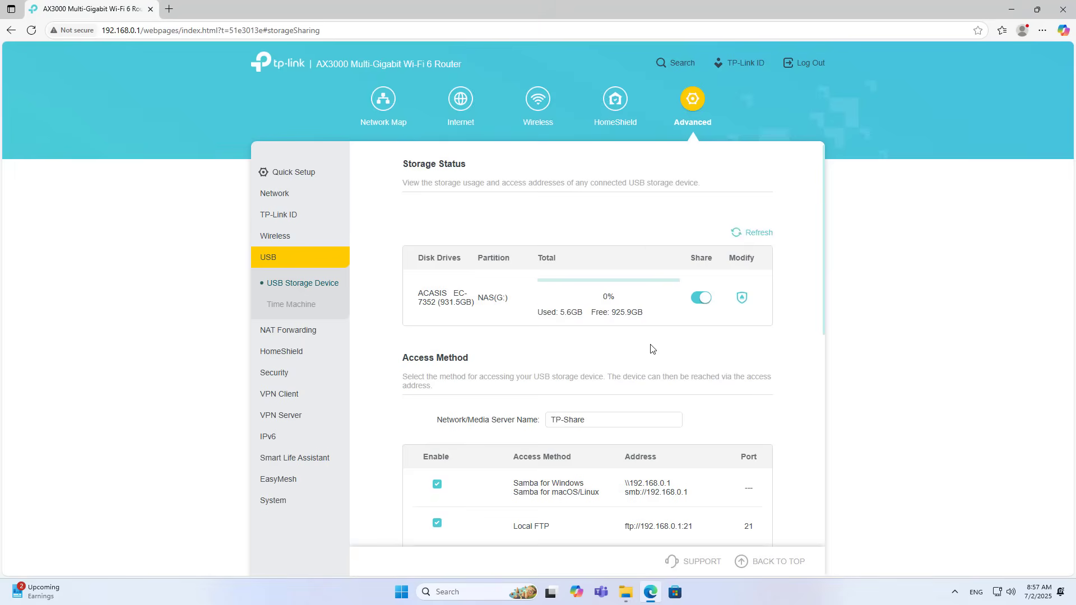
scroll("down", 3)
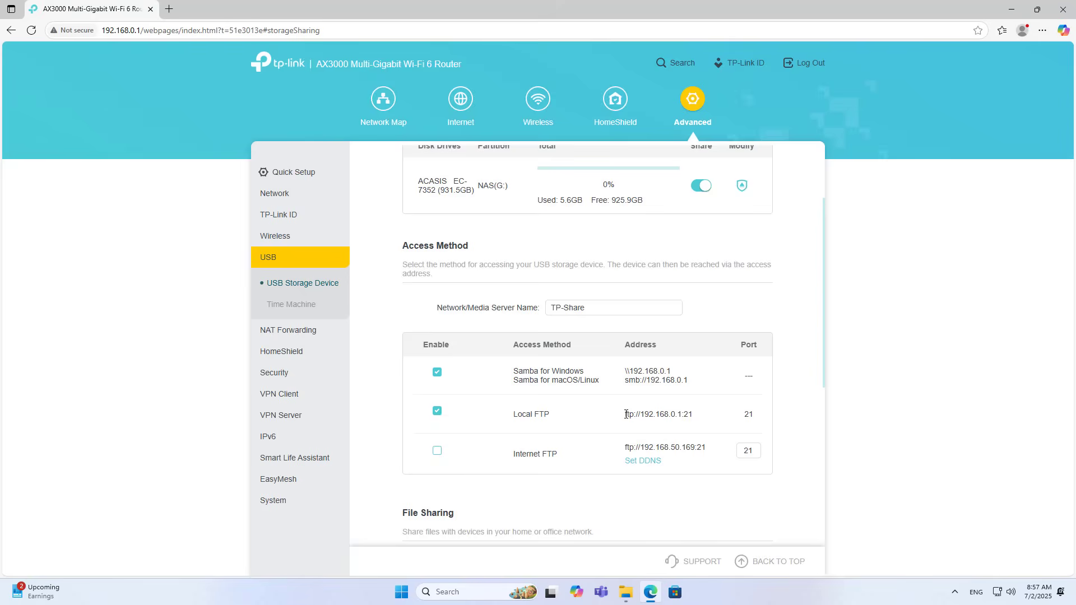
double_click(658, 414)
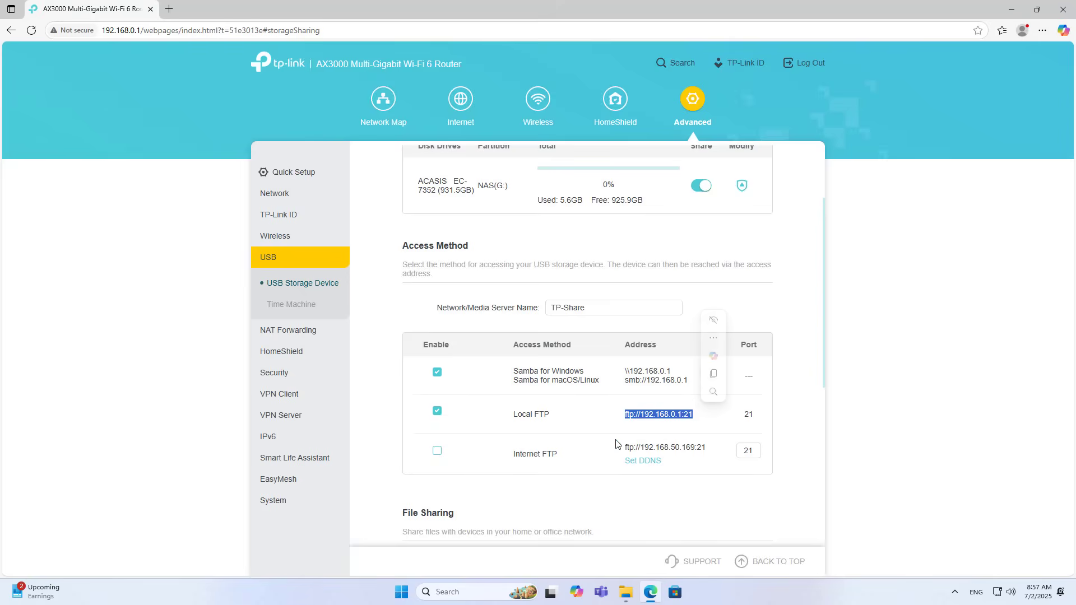